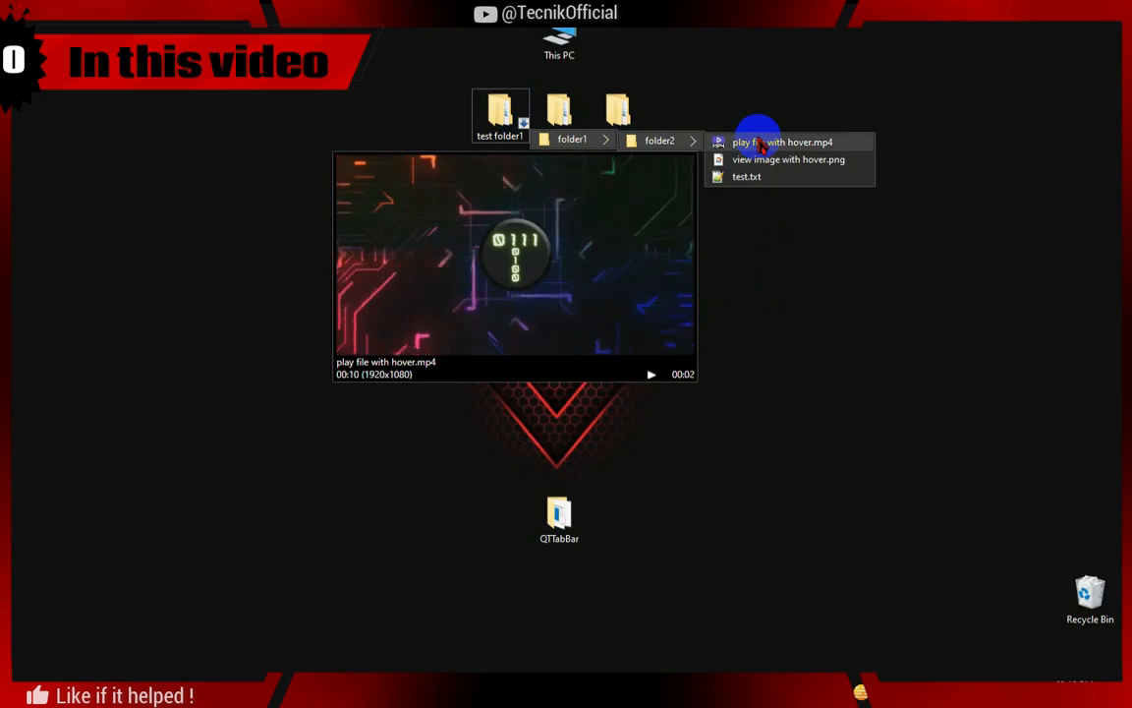
mouse_move(781, 160)
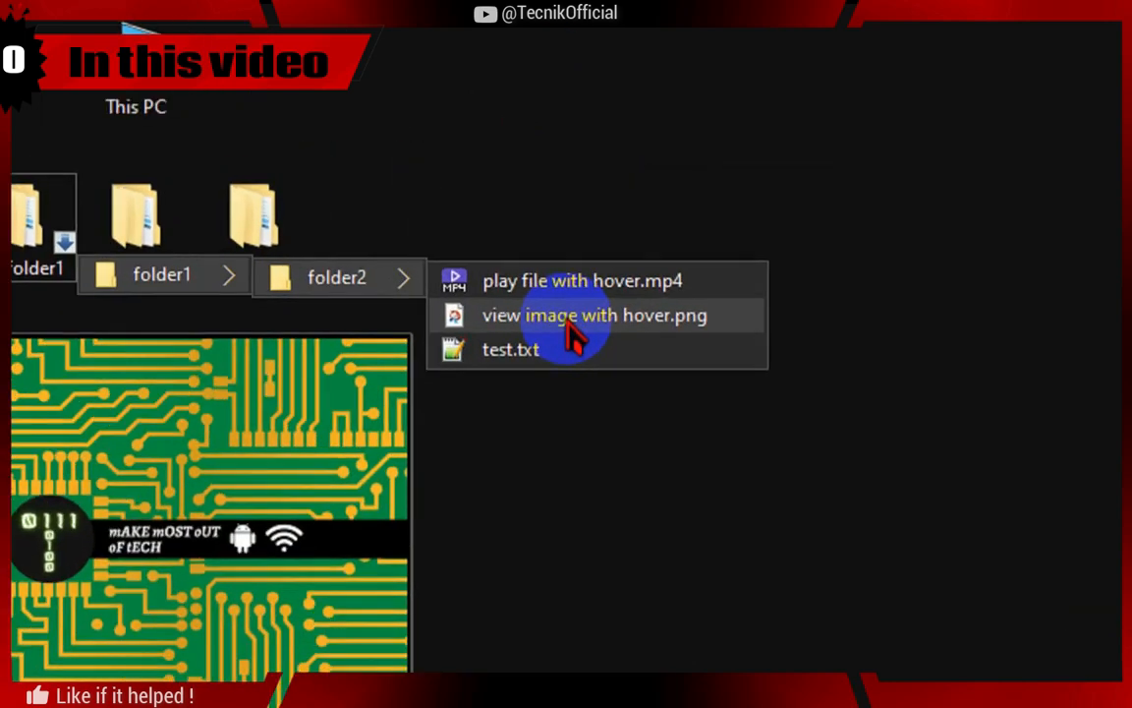
mouse_move(510, 349)
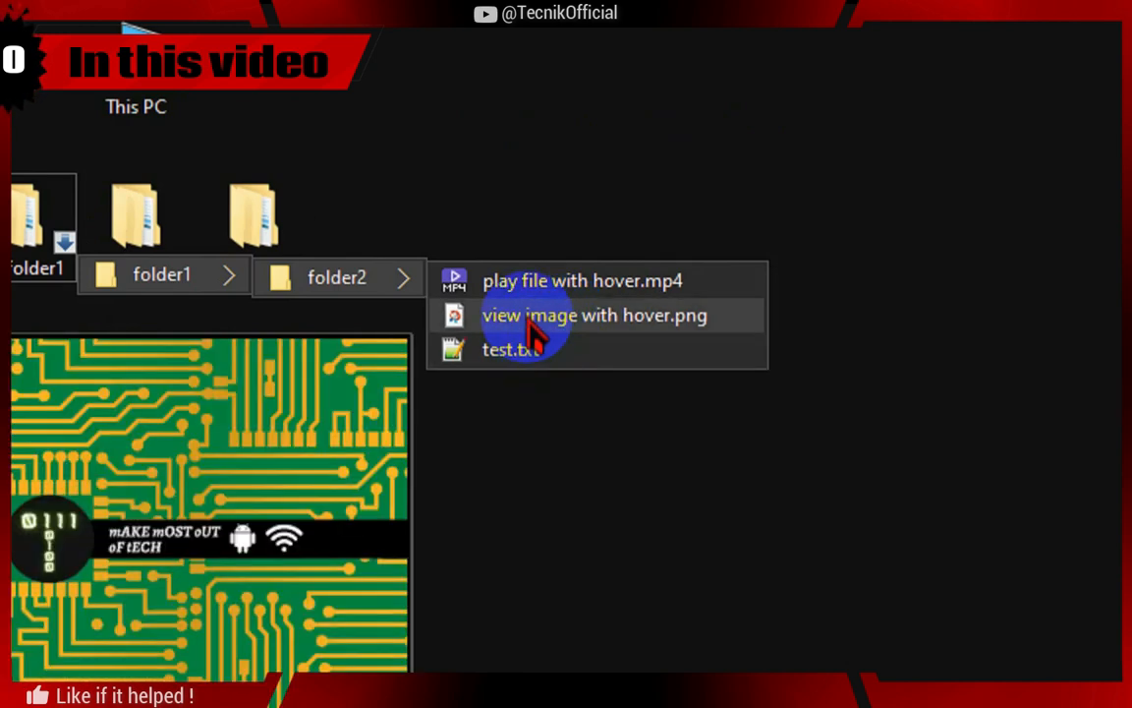
mouse_move(546, 280)
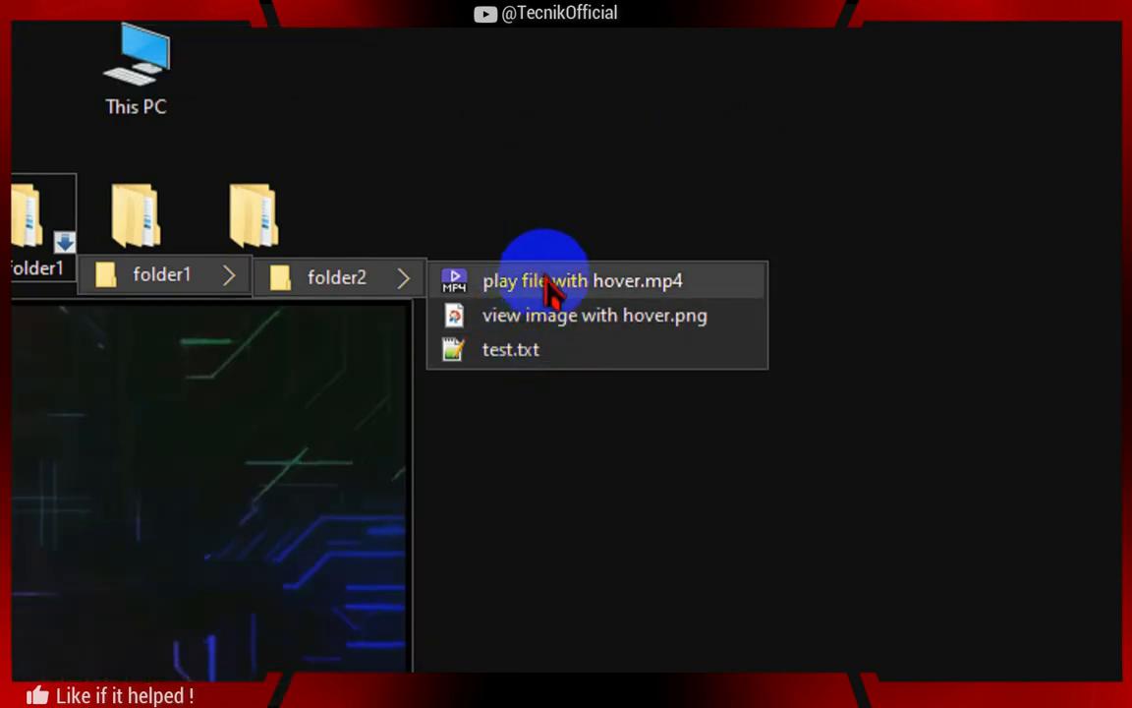
Download the QTTabBar ver 2048 beta 2 zip for 64-bit Windows 11/10
left_click(581, 280)
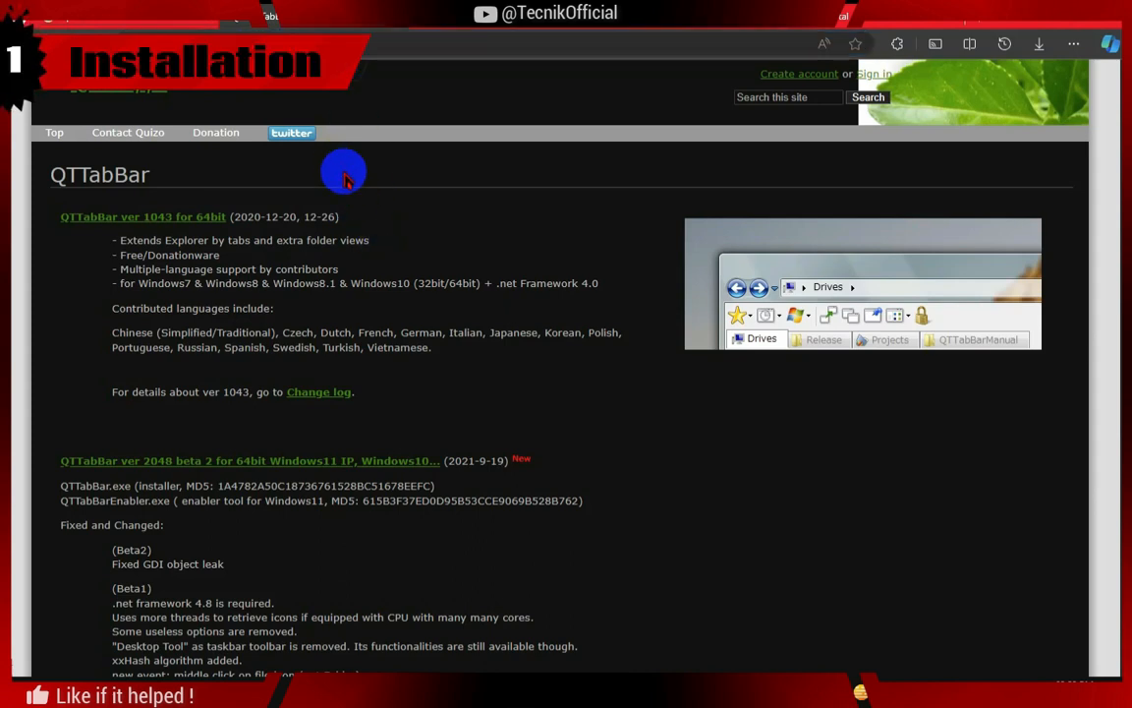
mouse_move(276, 487)
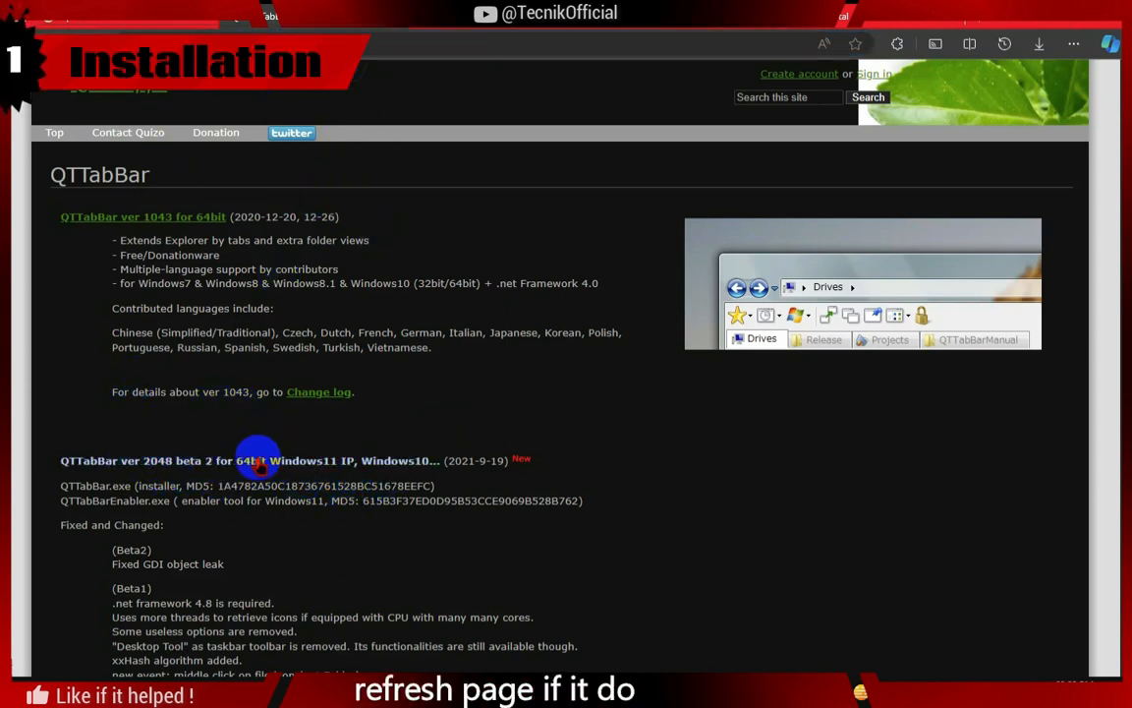
mouse_move(388, 460)
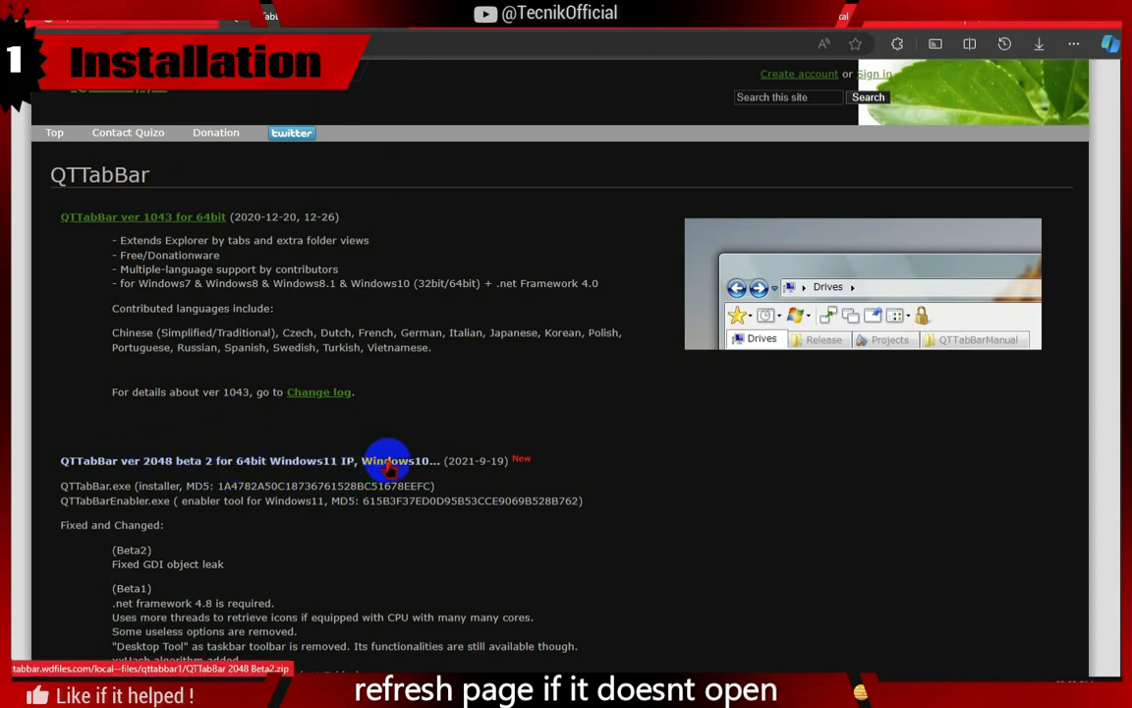
mouse_move(499, 283)
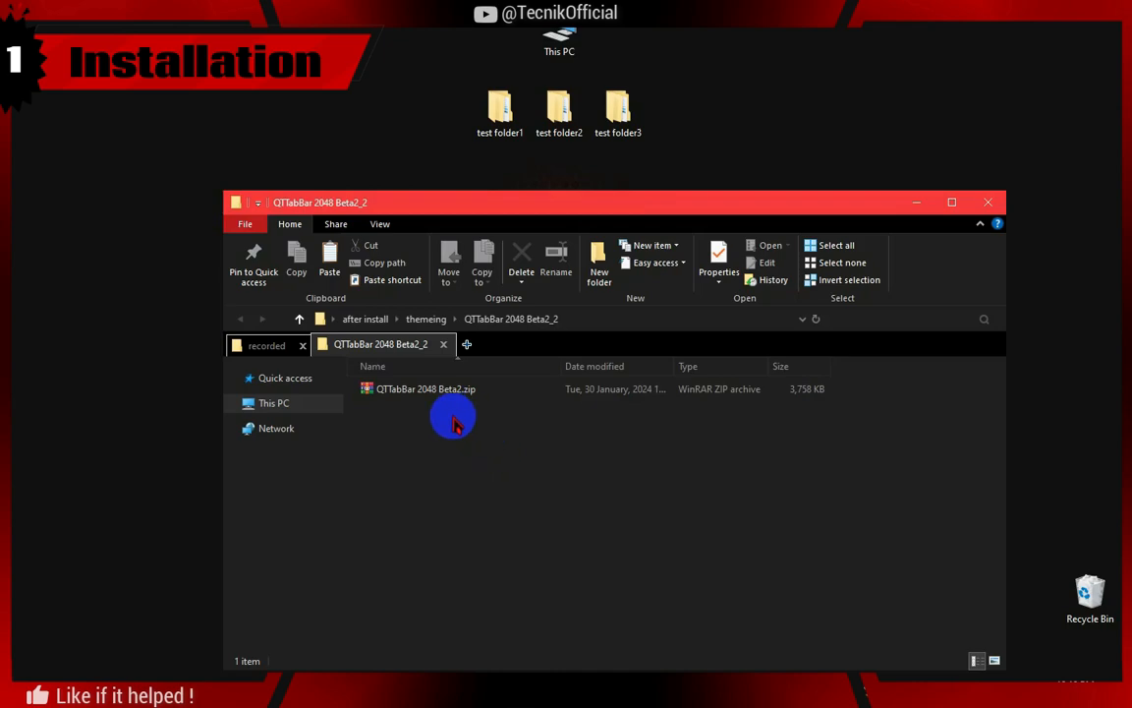
Extract QTTabBar 2048 Beta2.zip and open the resulting QTTabBar 2048 Beta2 folder
left_click(952, 201)
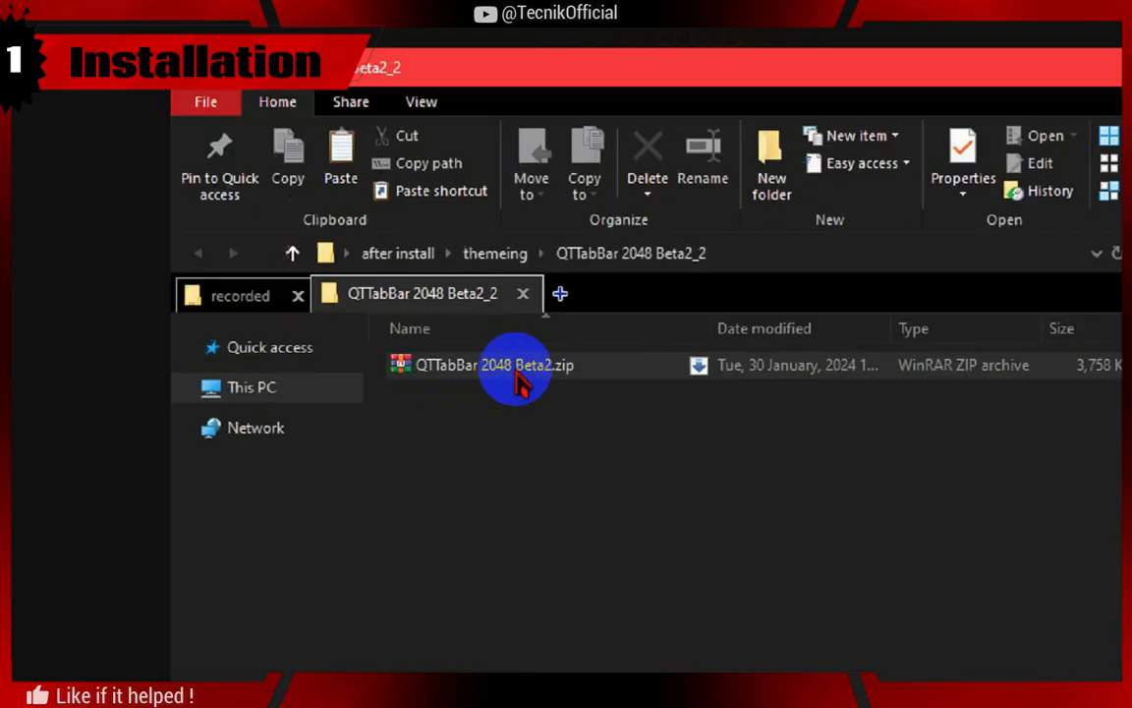
right_click(491, 365)
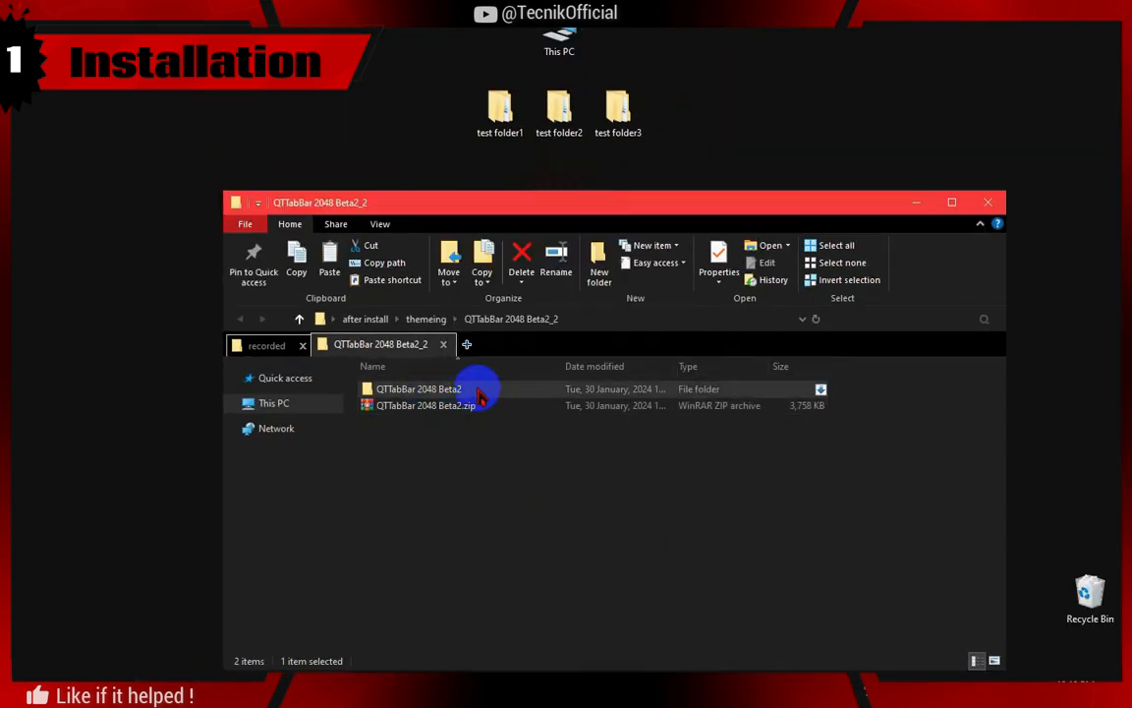
double_click(419, 388)
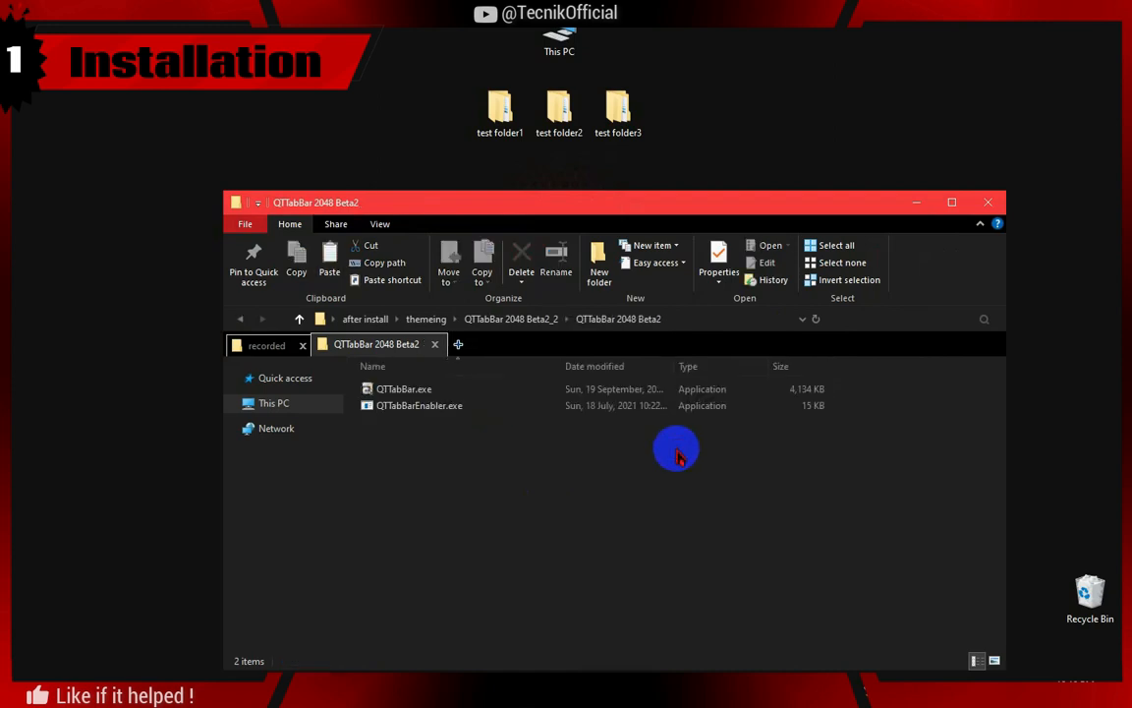
Run QTTabBar.exe, approve the User Account Control prompt, and start the setup wizard
double_click(404, 388)
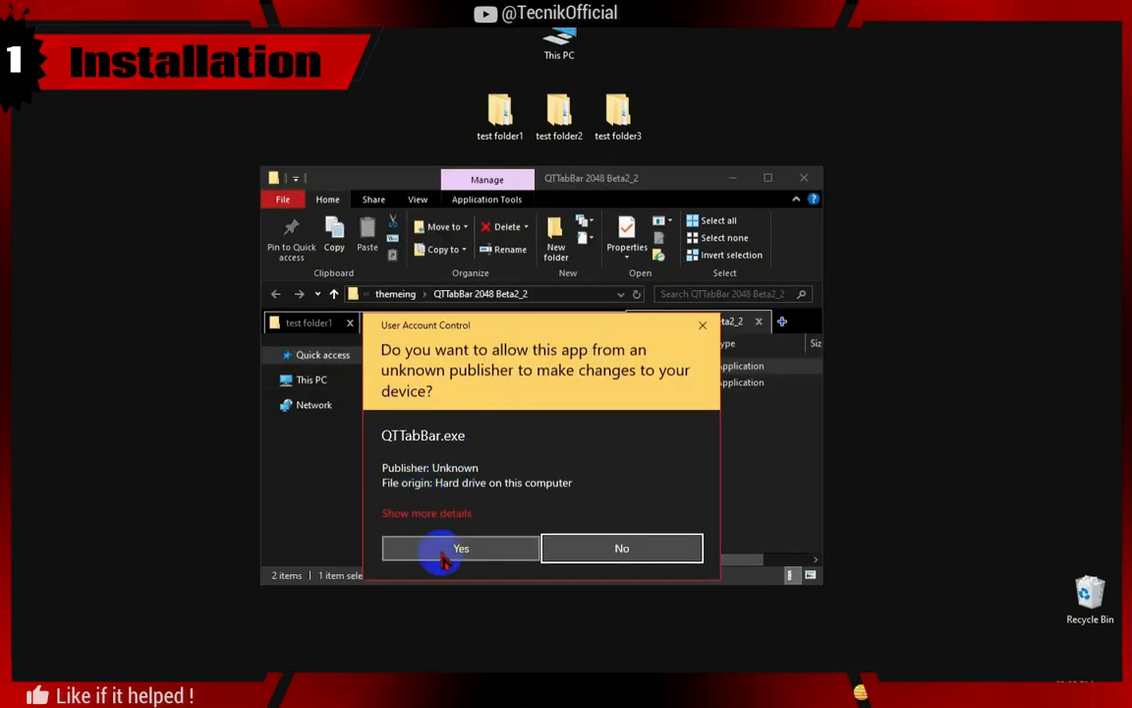
left_click(461, 547)
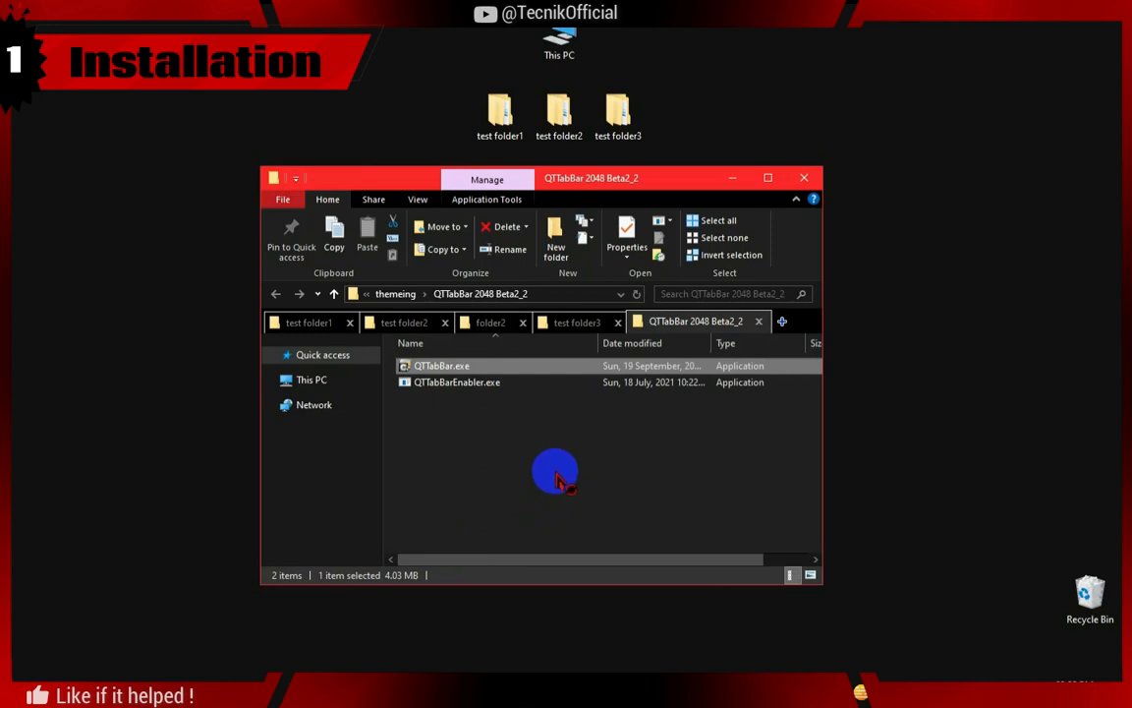
double_click(441, 365)
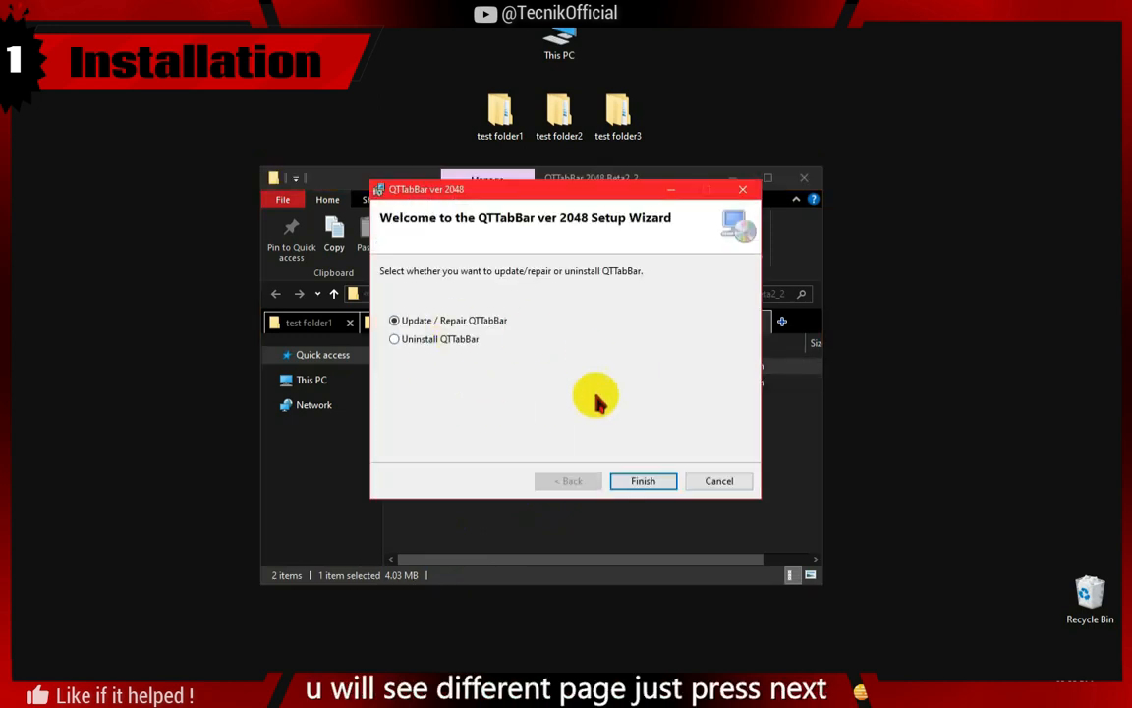
mouse_move(538, 381)
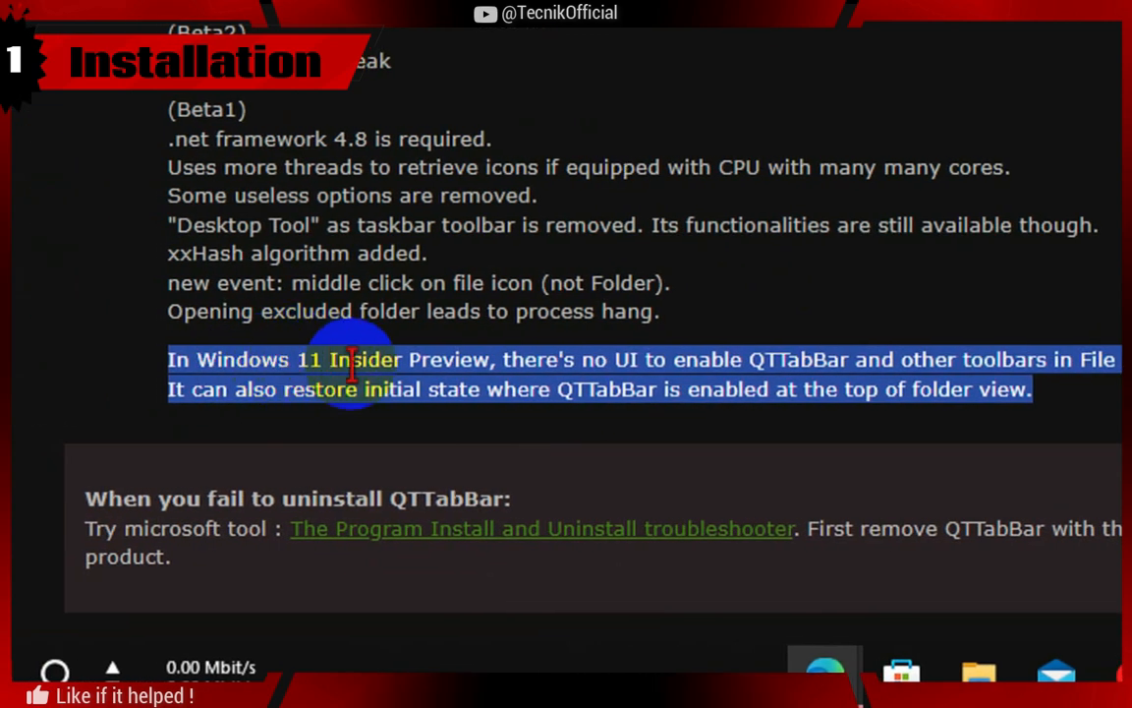
scroll("right", 3)
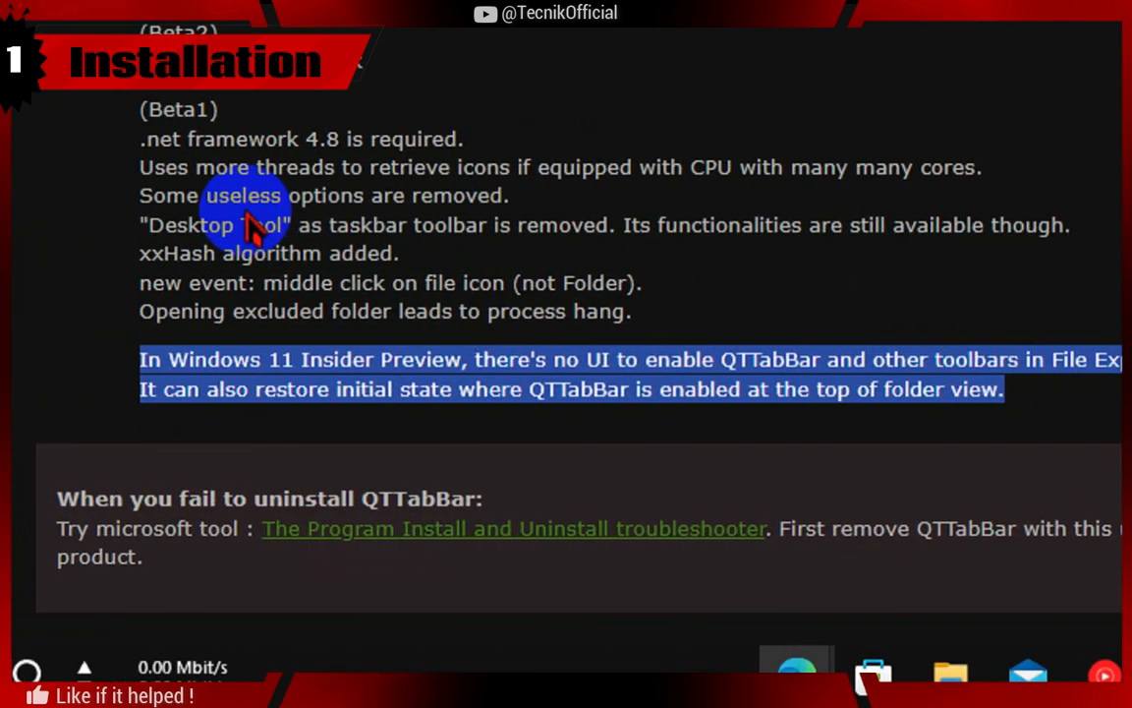
scroll("up", 3)
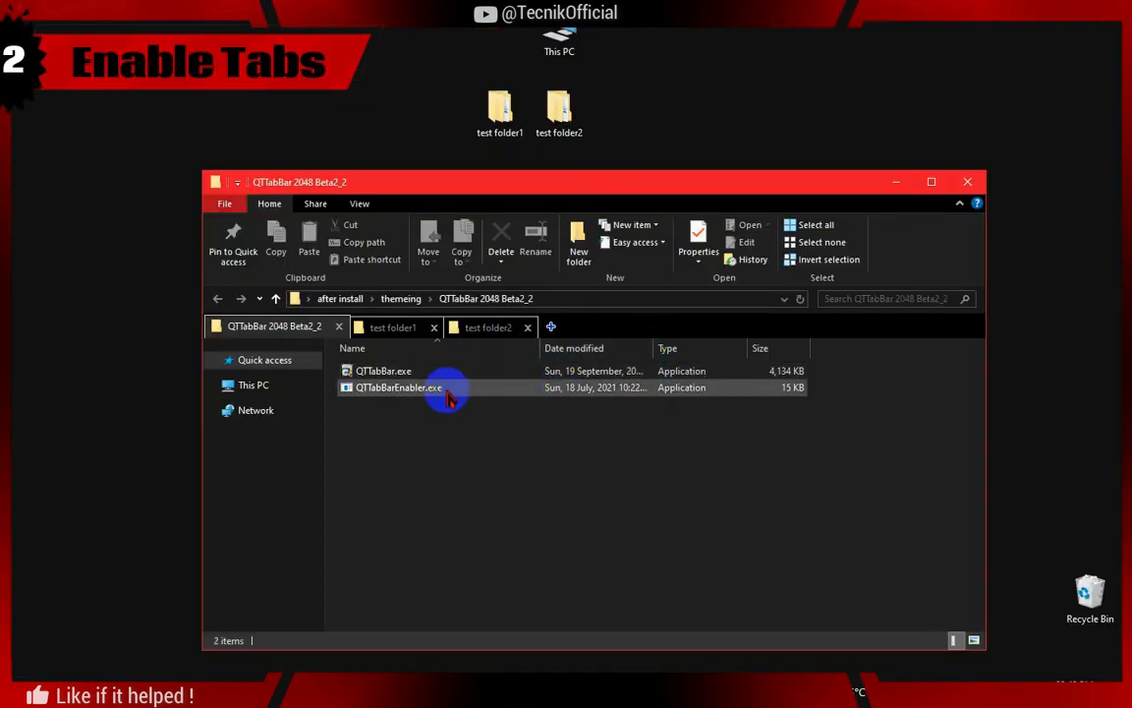
Select QTTabBarEnabler.exe and bring up File Explorer's folder options
left_click(360, 203)
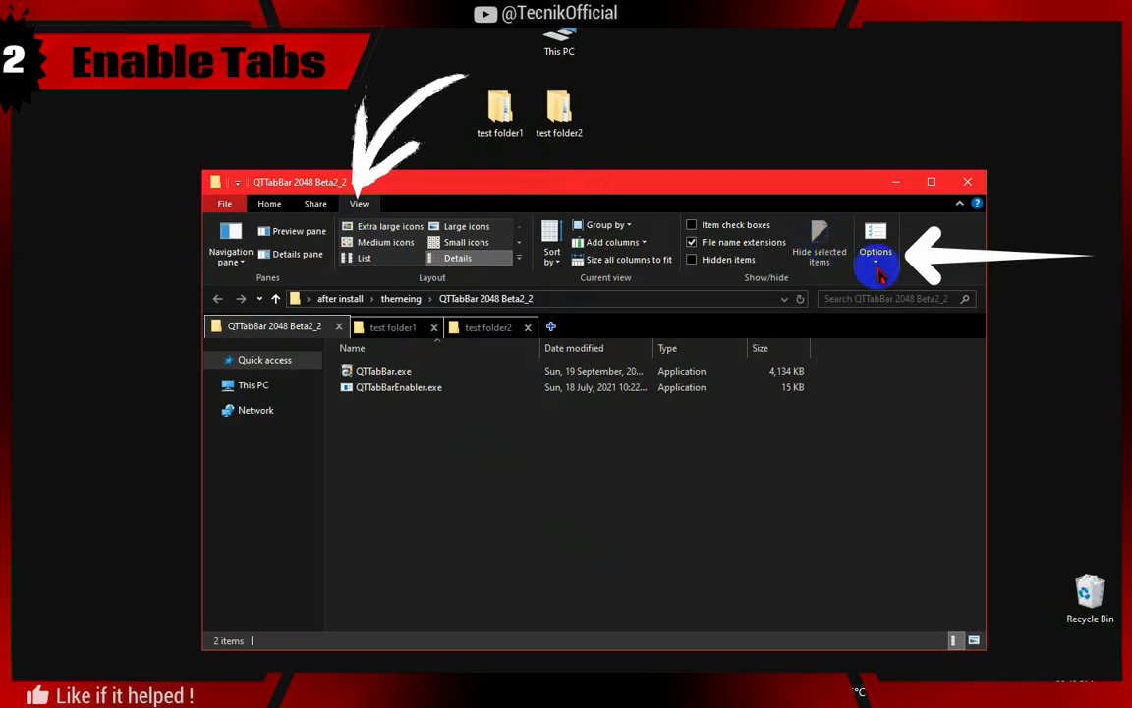
left_click(875, 246)
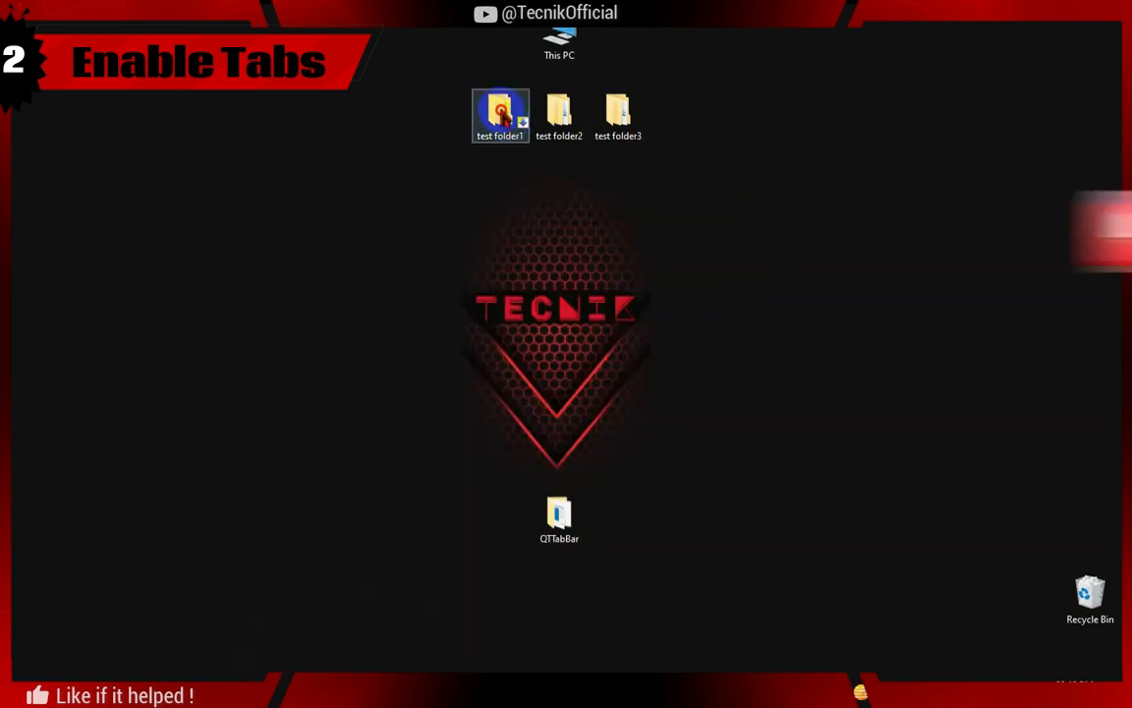
Open test folder1 from the desktop, add a new tab, and close the duplicate tab
double_click(499, 113)
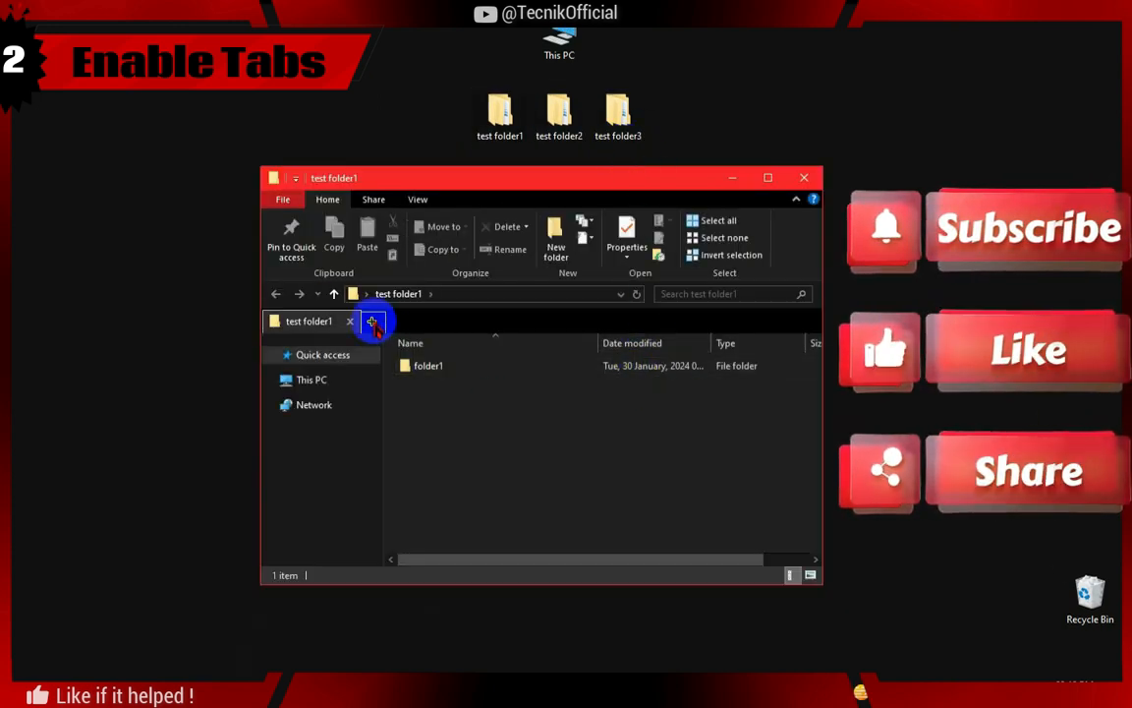
left_click(372, 322)
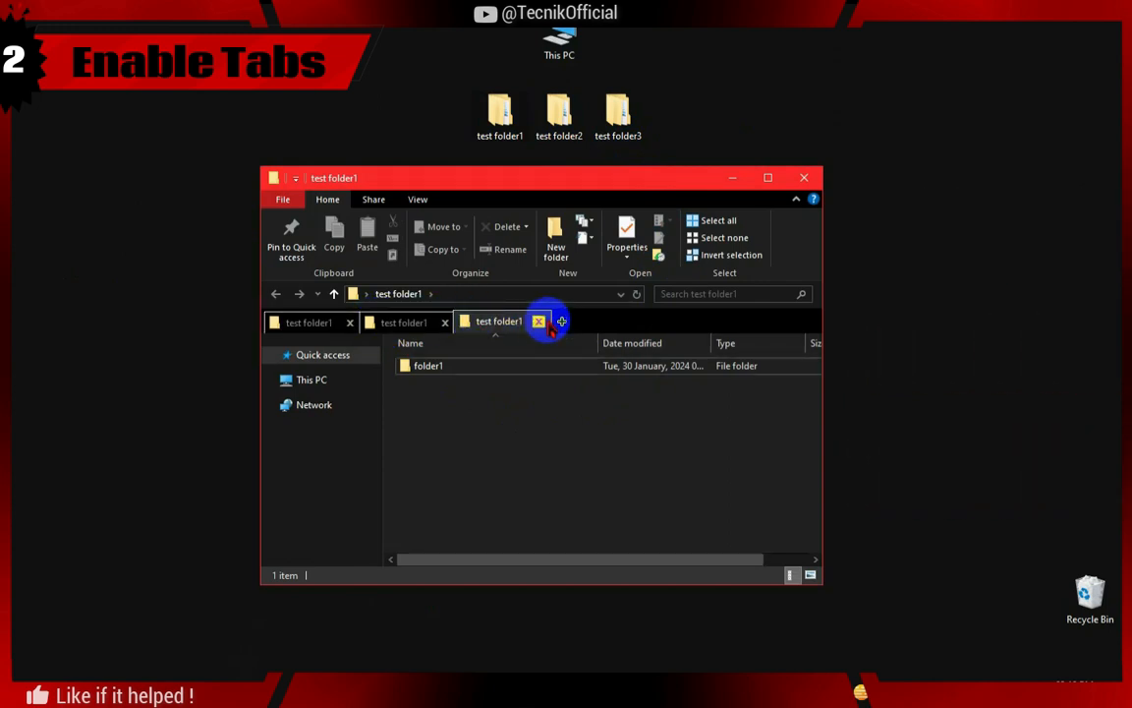
left_click(538, 321)
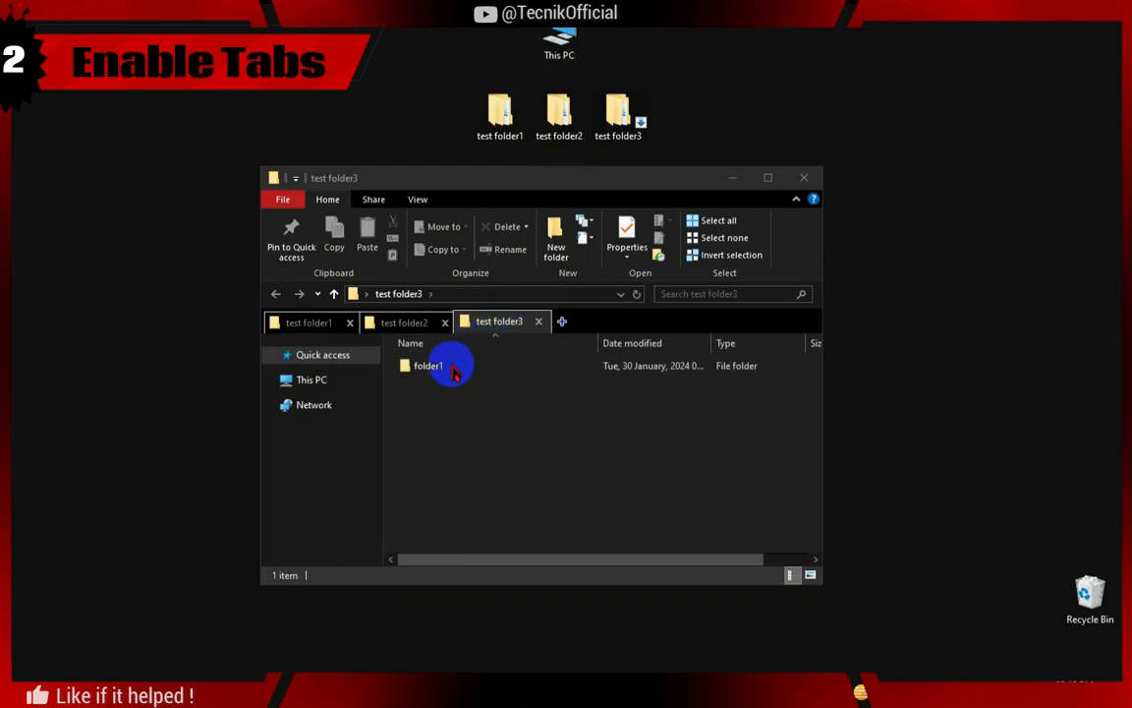
mouse_move(593, 373)
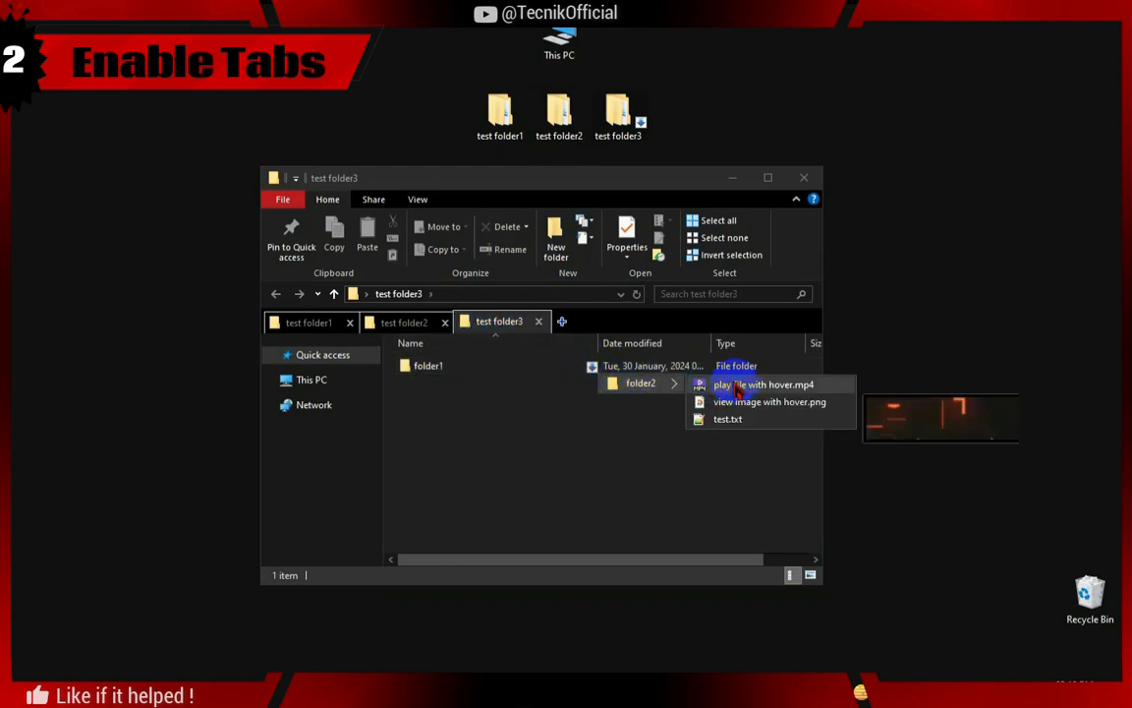
mouse_move(764, 384)
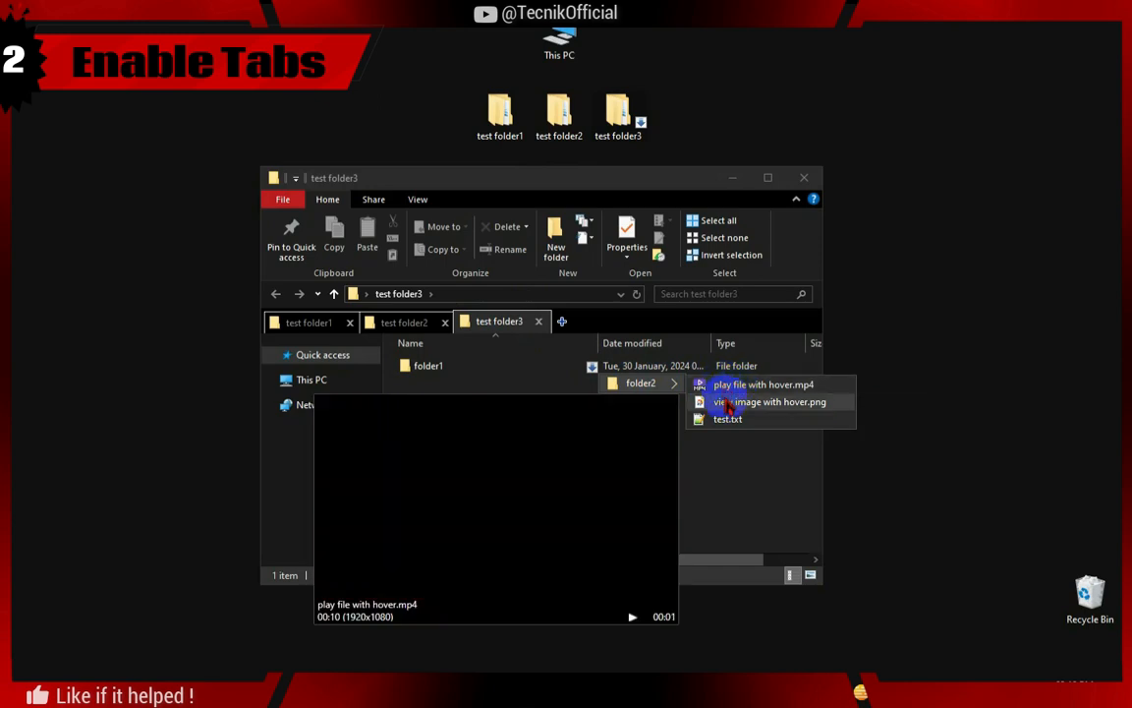
mouse_move(727, 418)
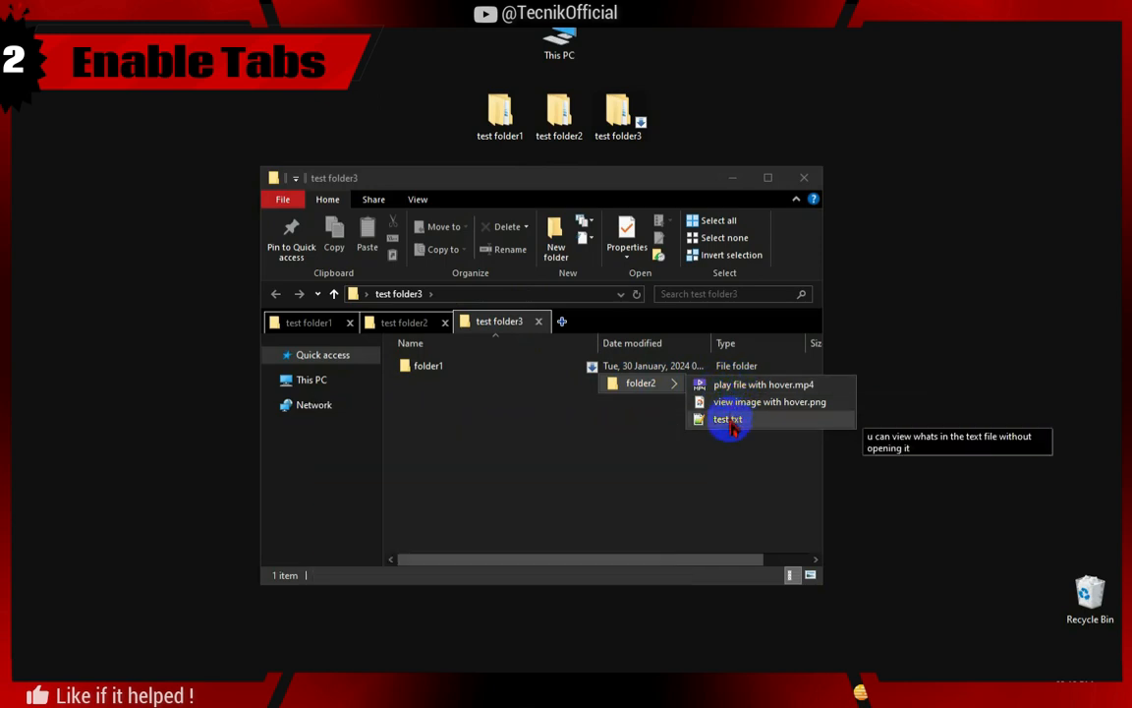
mouse_move(753, 432)
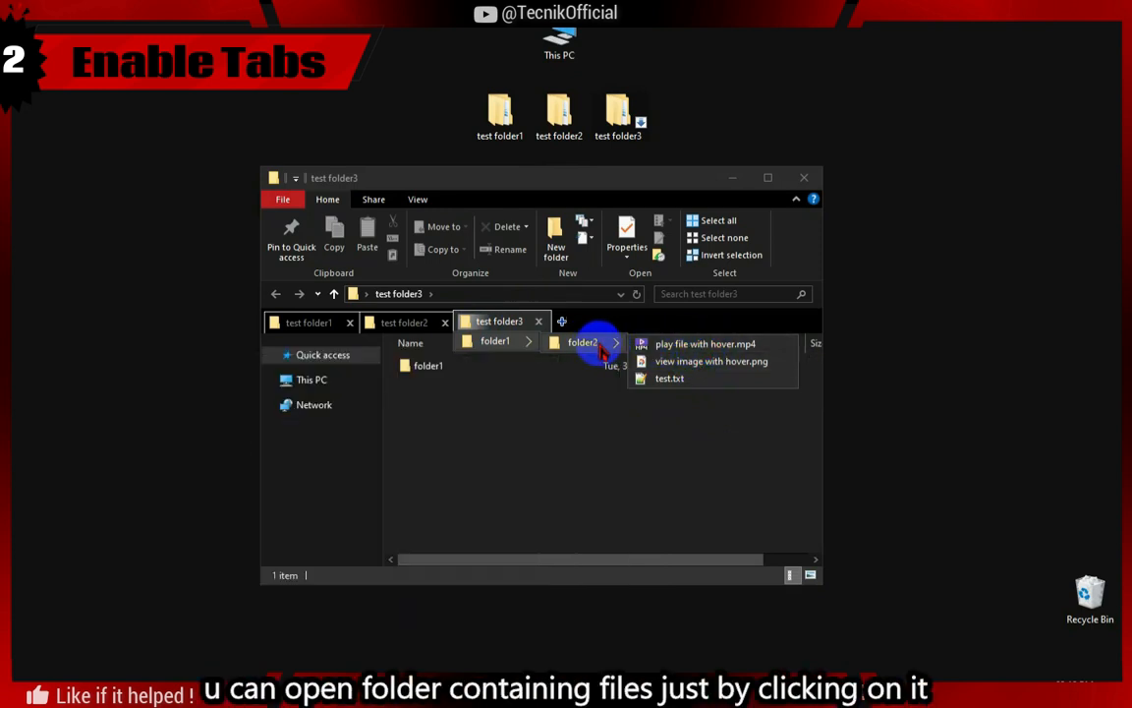
Open folder2 from folder1's nested subfolder menu in test folder3
left_click(582, 343)
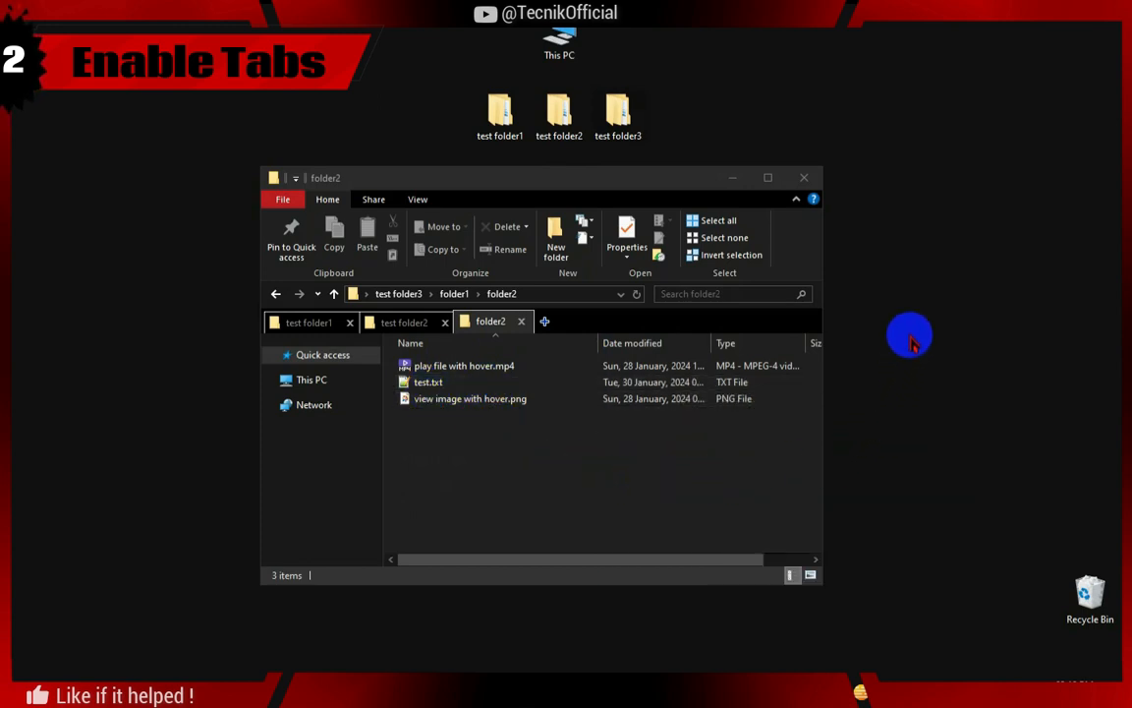
mouse_move(688, 323)
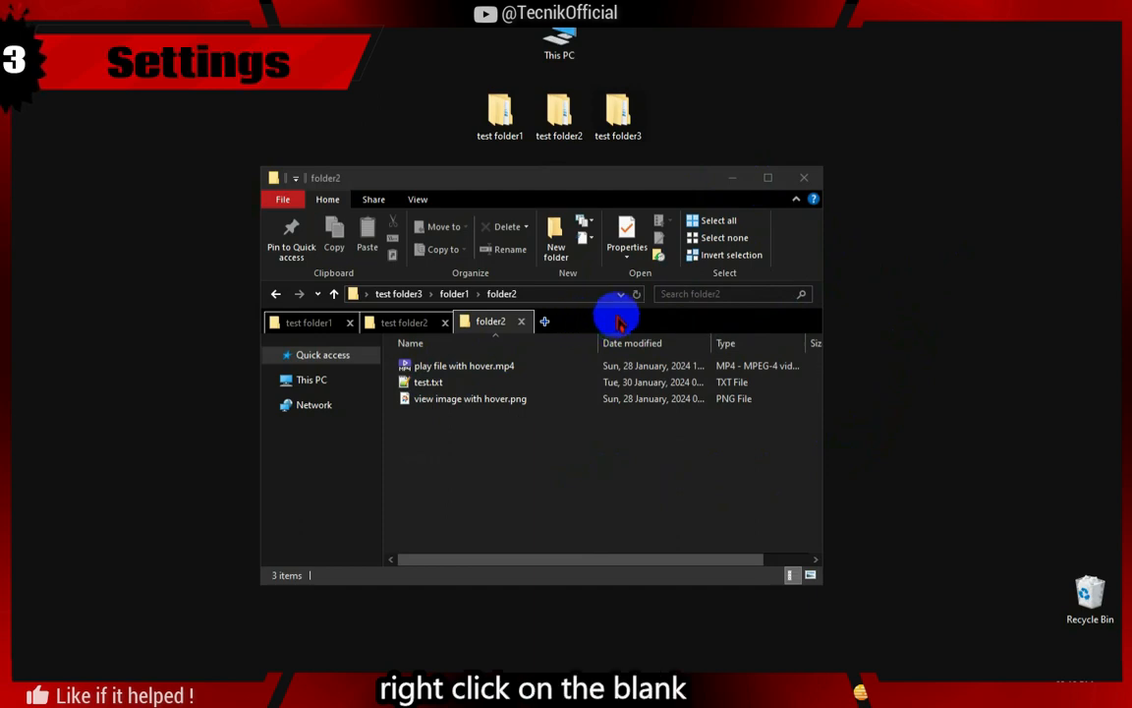
Open QTTabBar Options from the tab bar and turn off Show tooltips
right_click(618, 317)
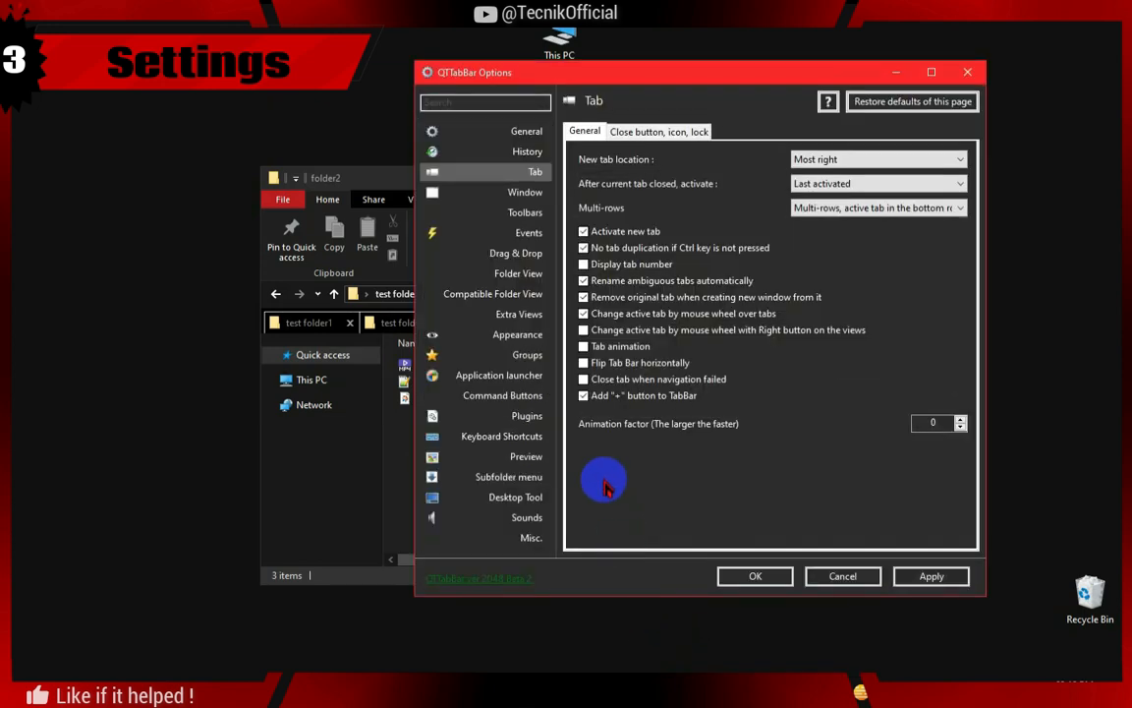
mouse_move(632, 453)
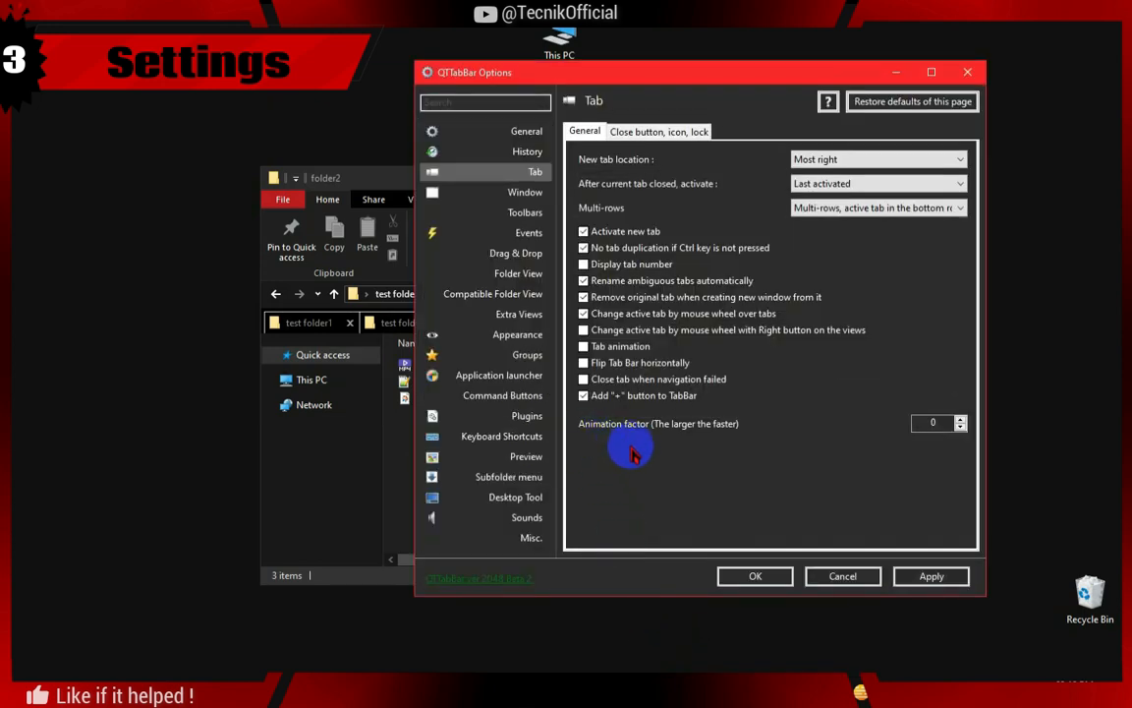
left_click(527, 131)
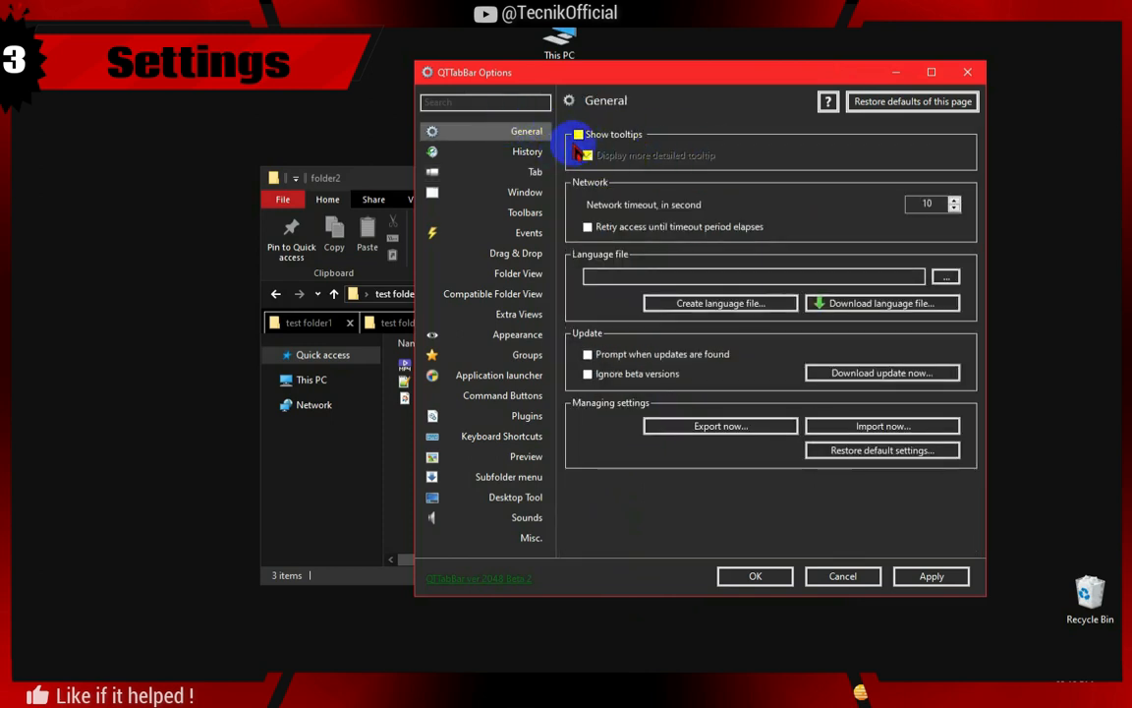
left_click(578, 135)
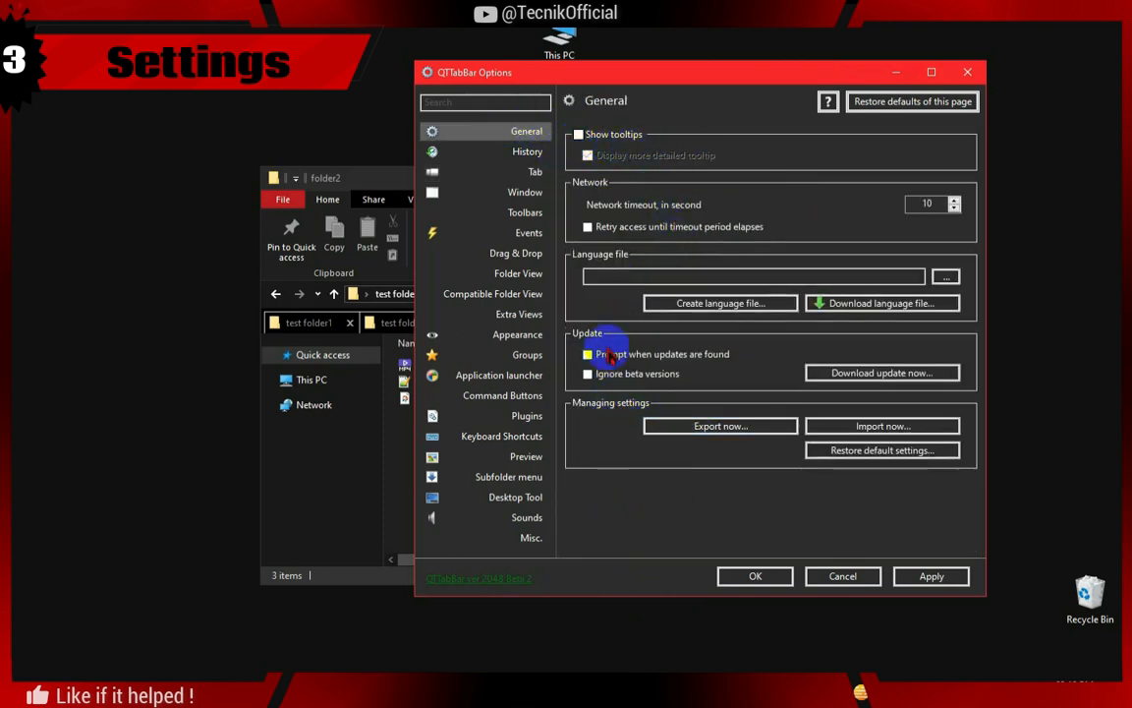
Browse the History, Tab and Window settings pages and their sub-tabs
left_click(528, 152)
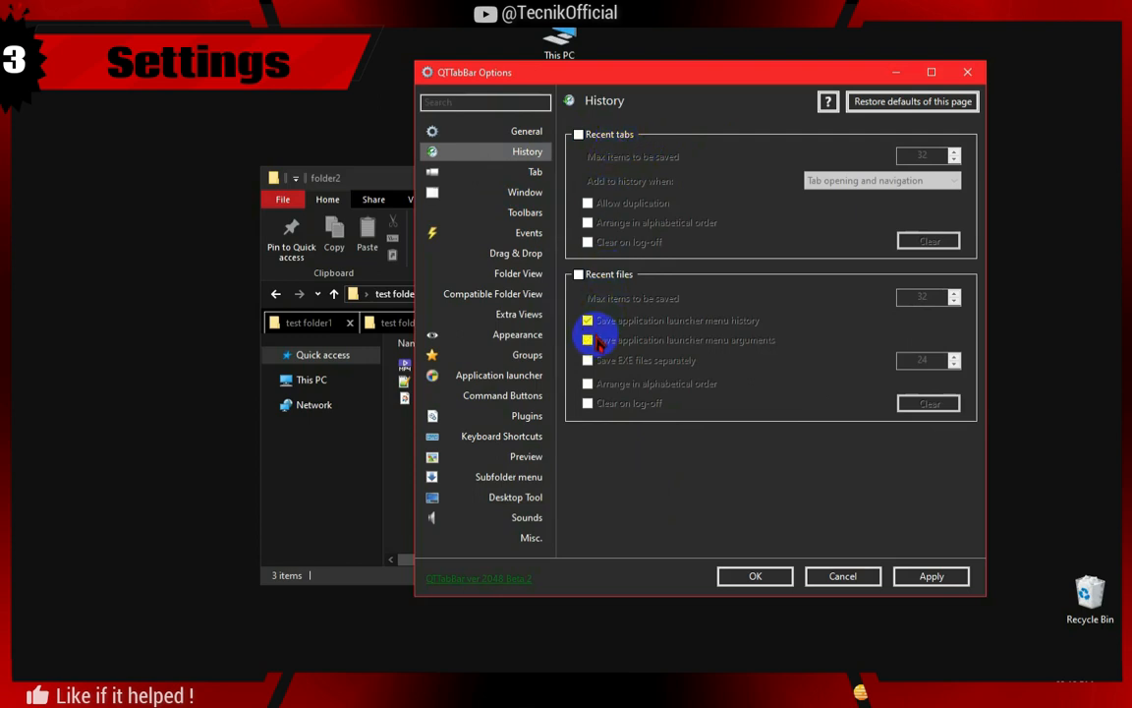
left_click(535, 172)
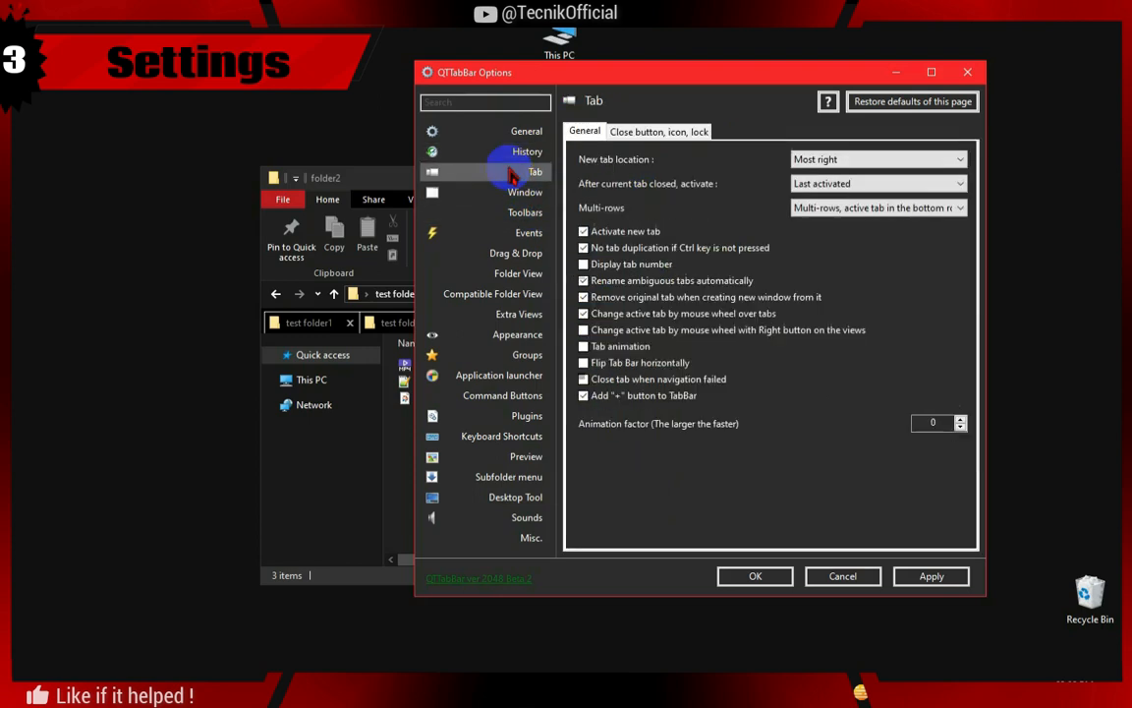
mouse_move(629, 236)
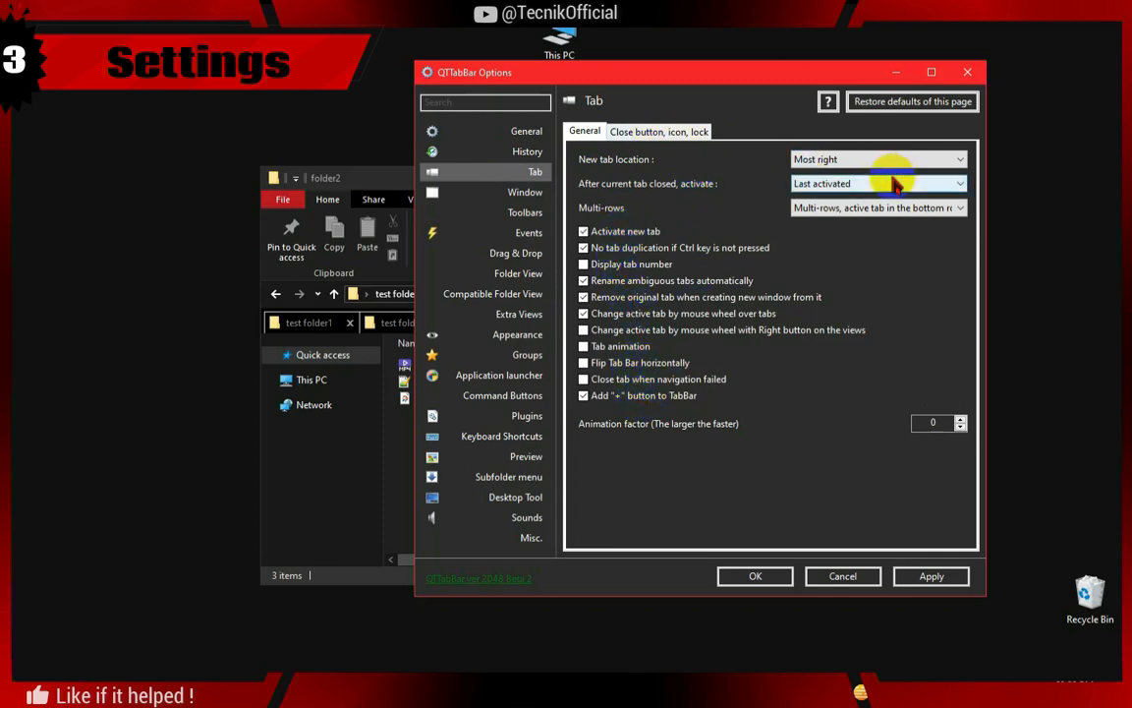
left_click(526, 192)
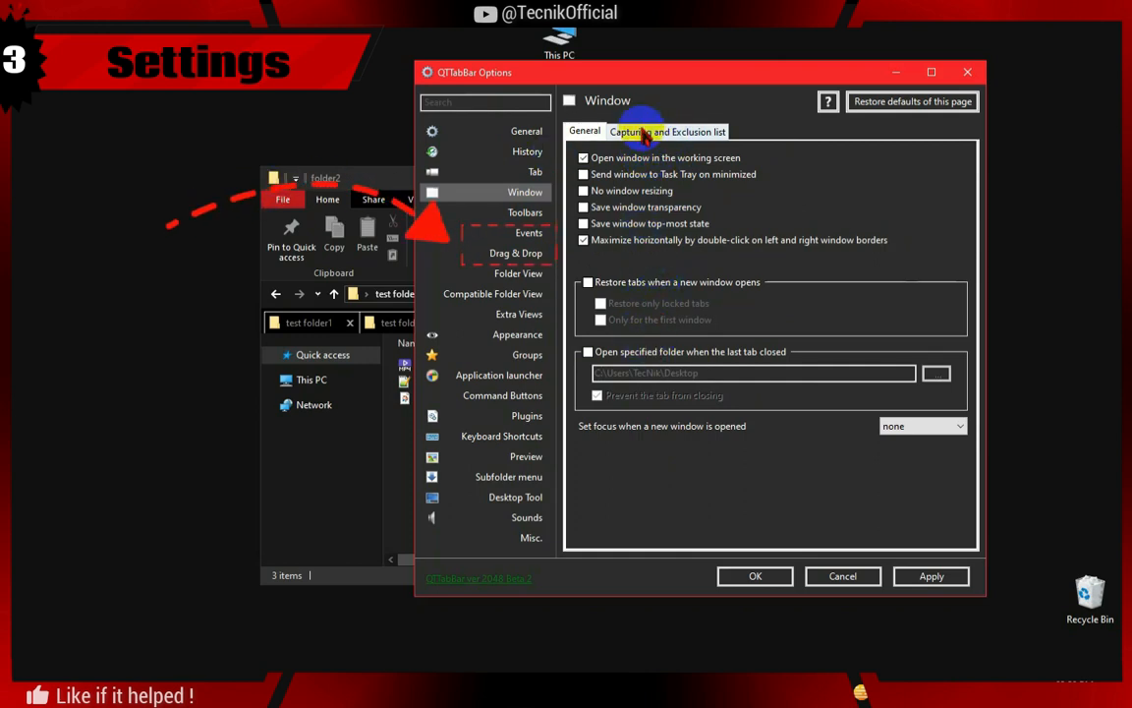
left_click(668, 130)
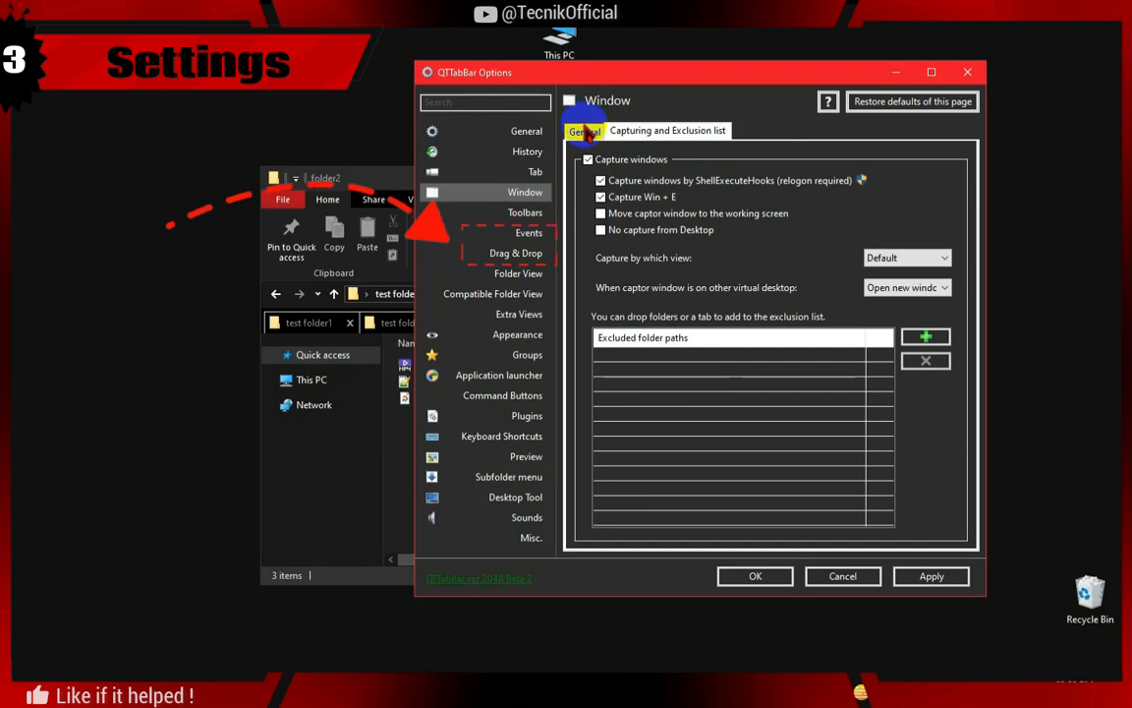
left_click(583, 131)
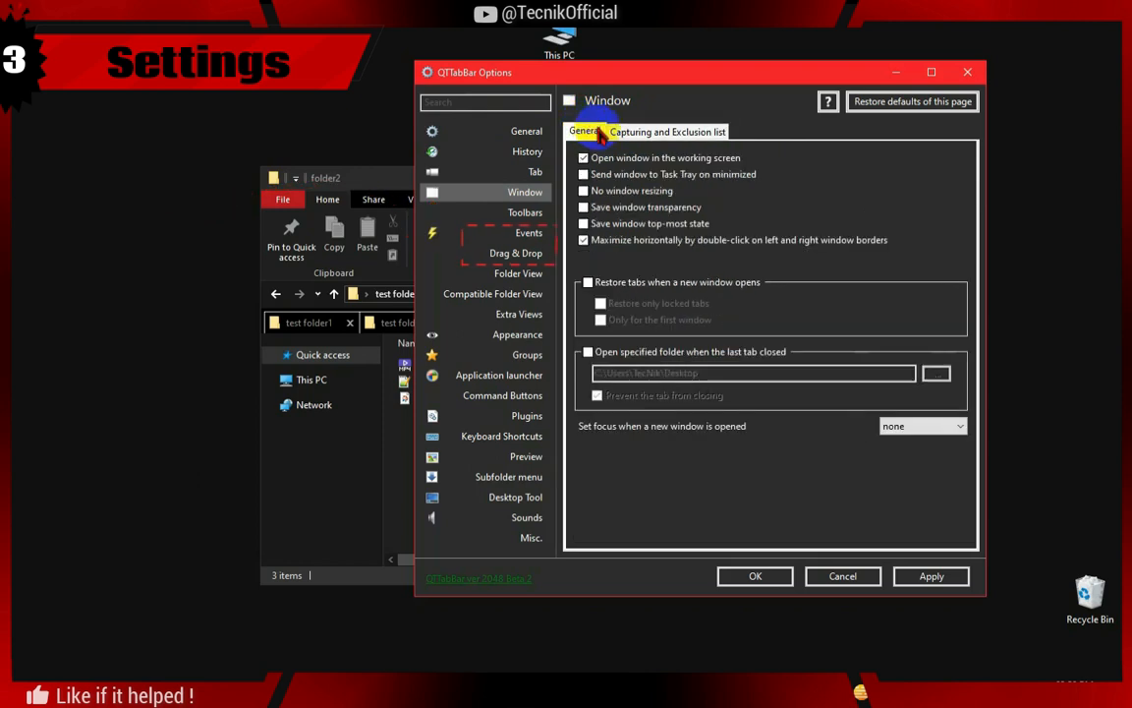
left_click(535, 171)
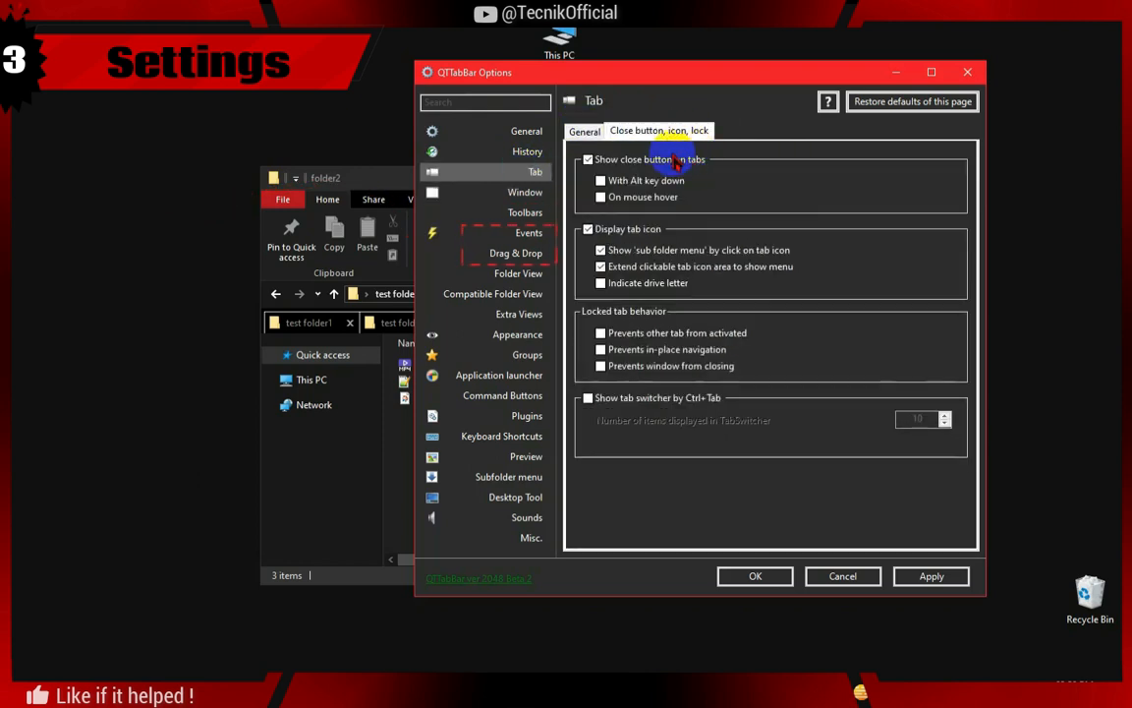
mouse_move(519, 226)
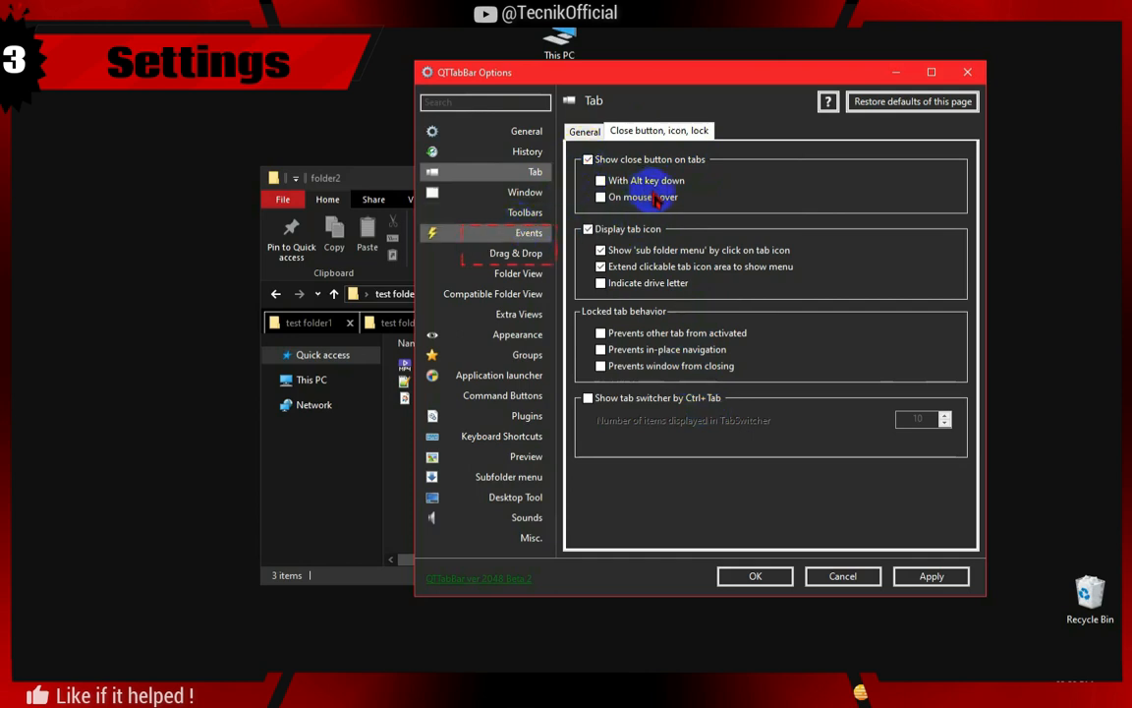
Review the Events page, then switch to the Drag & Drop settings
left_click(529, 233)
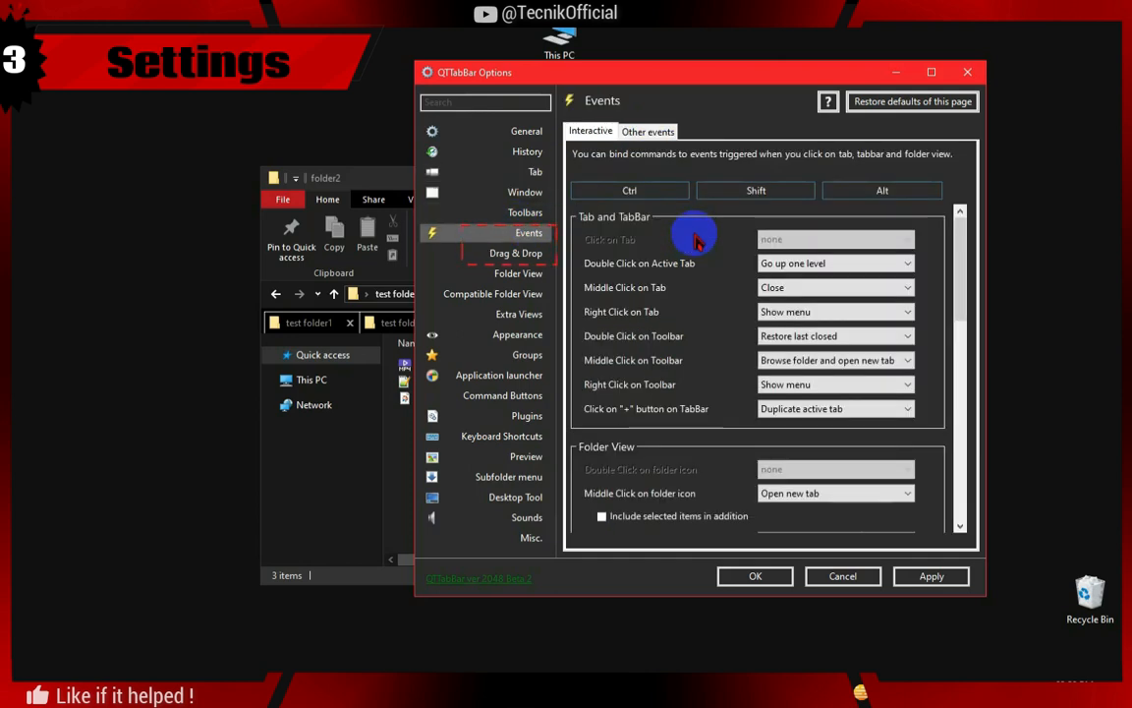
mouse_move(659, 435)
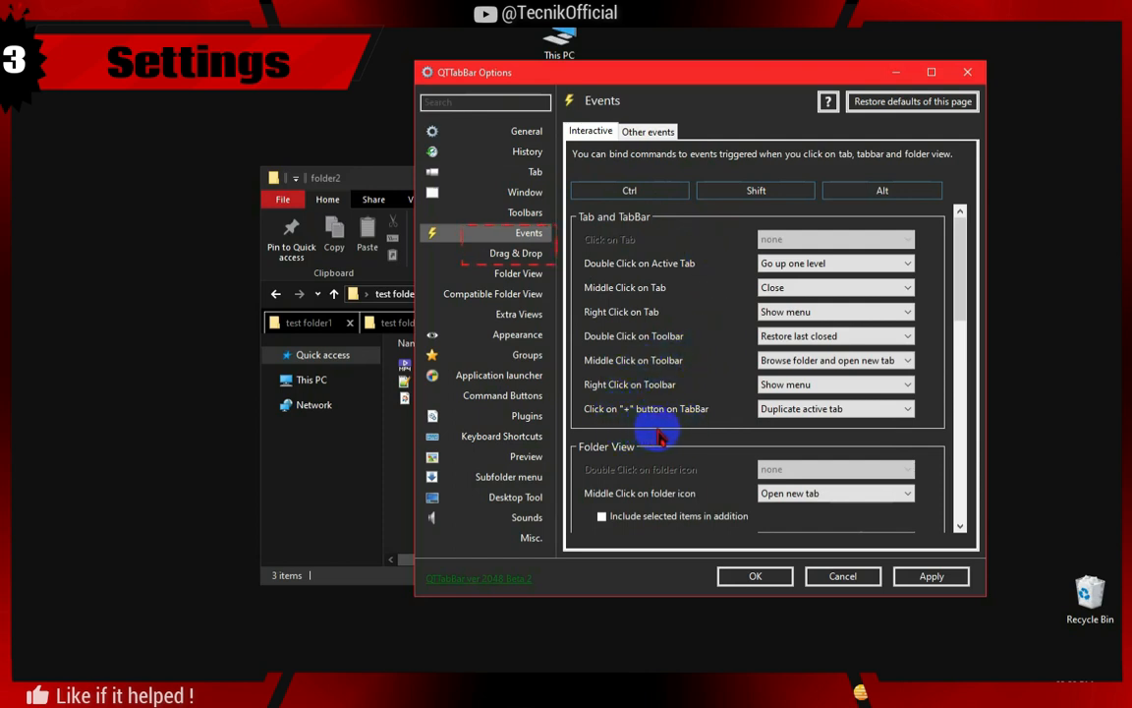
mouse_move(724, 420)
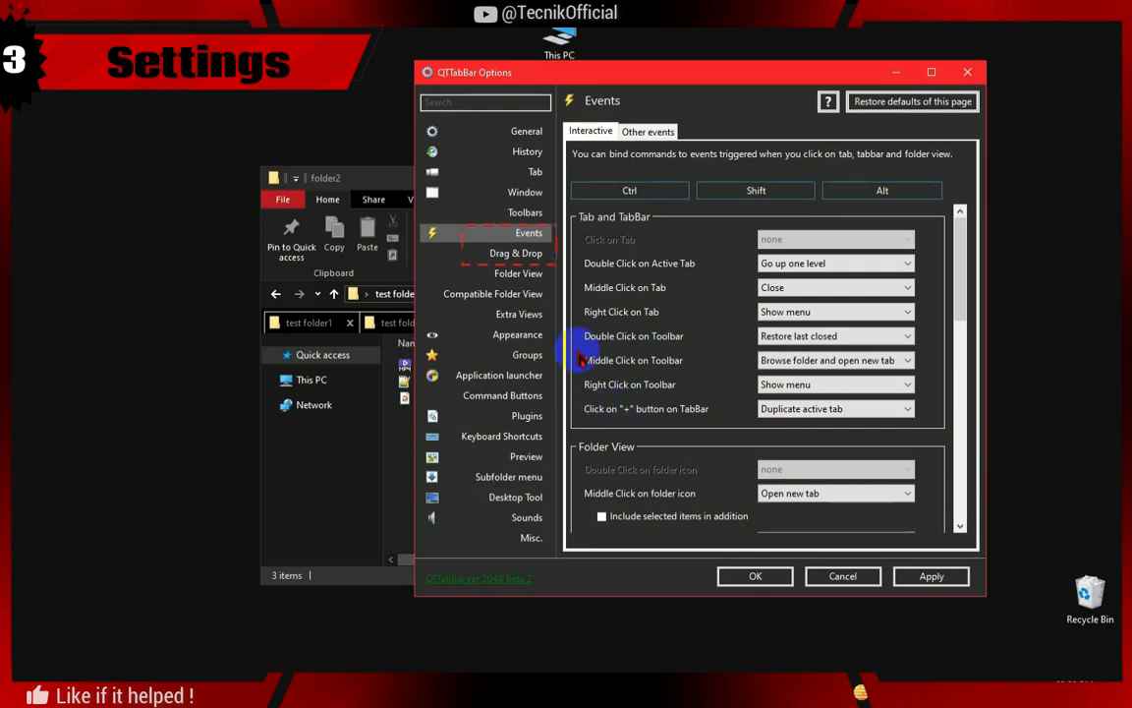
left_click(516, 253)
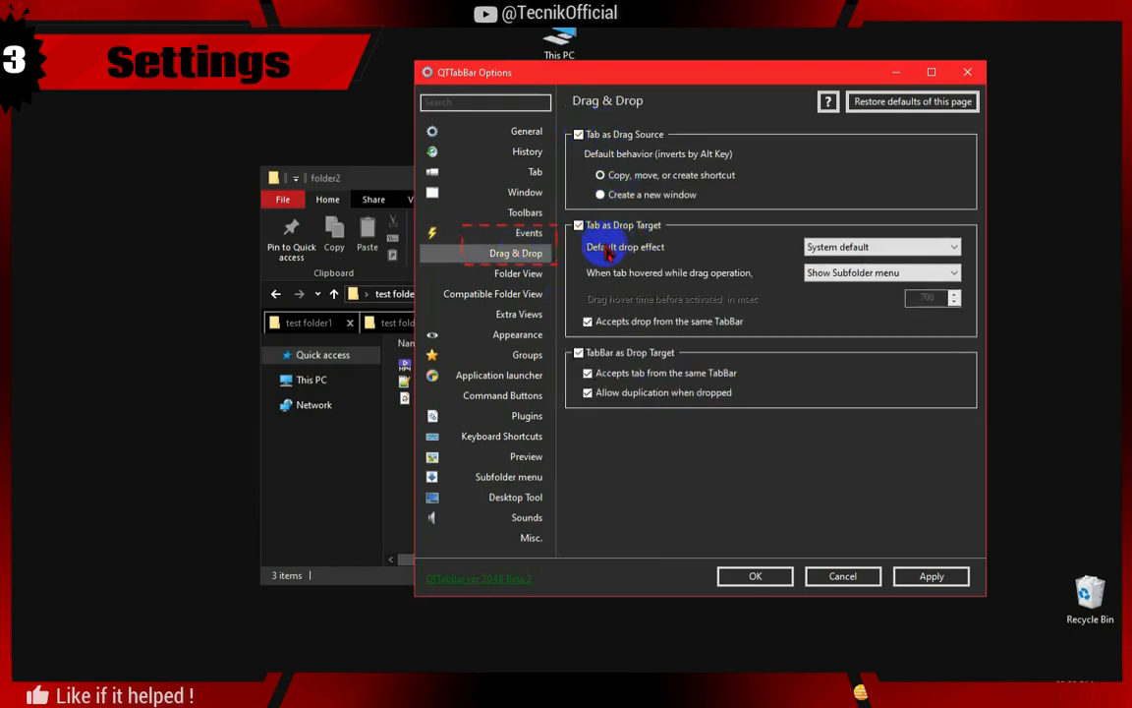
mouse_move(629, 521)
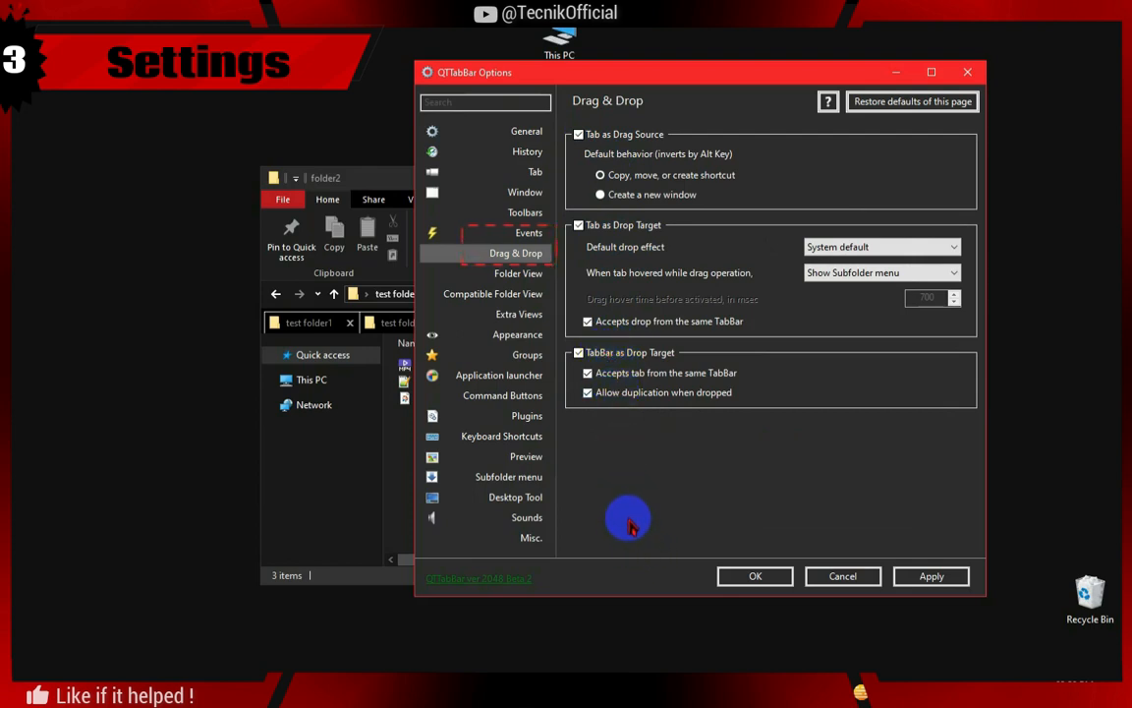
mouse_move(527, 354)
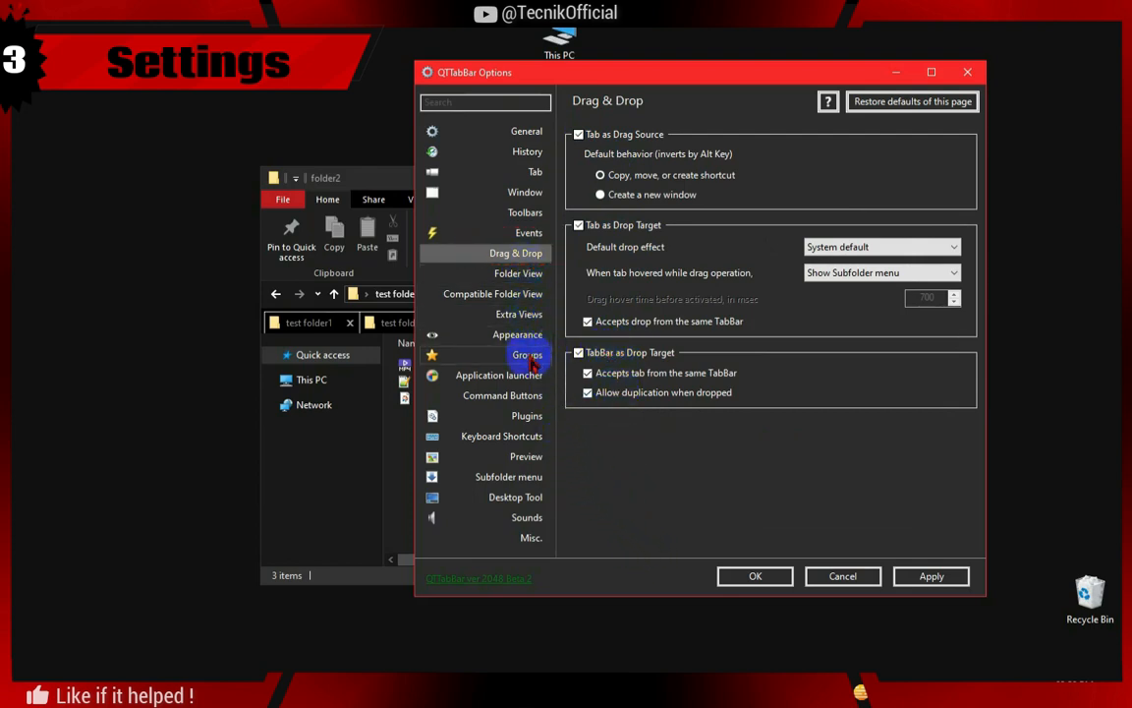
mouse_move(525, 455)
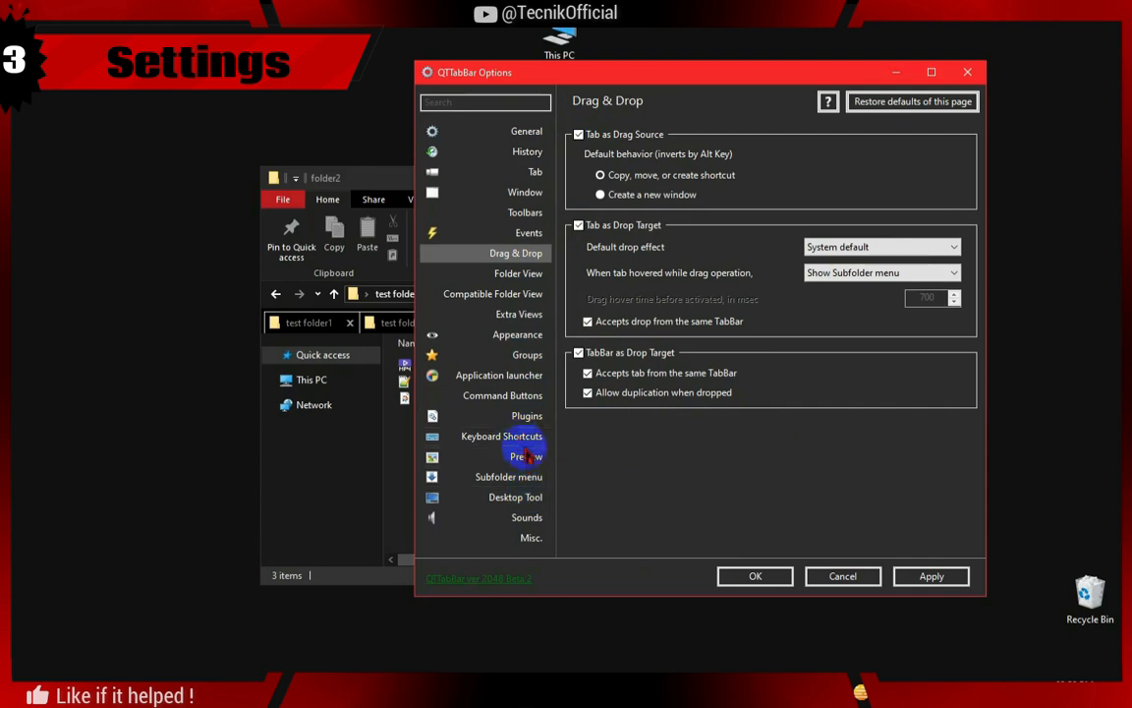
Browse the Preview, Subfolder menu, Desktop Tool, Sounds and Misc. settings pages
left_click(525, 456)
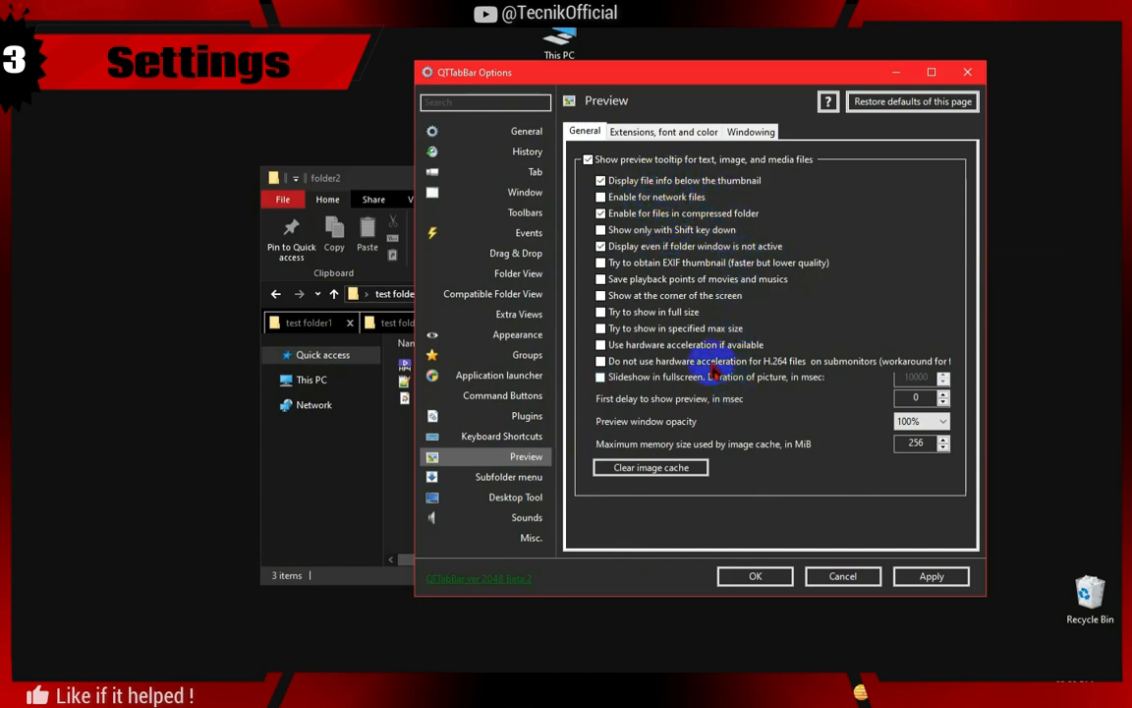
mouse_move(890, 361)
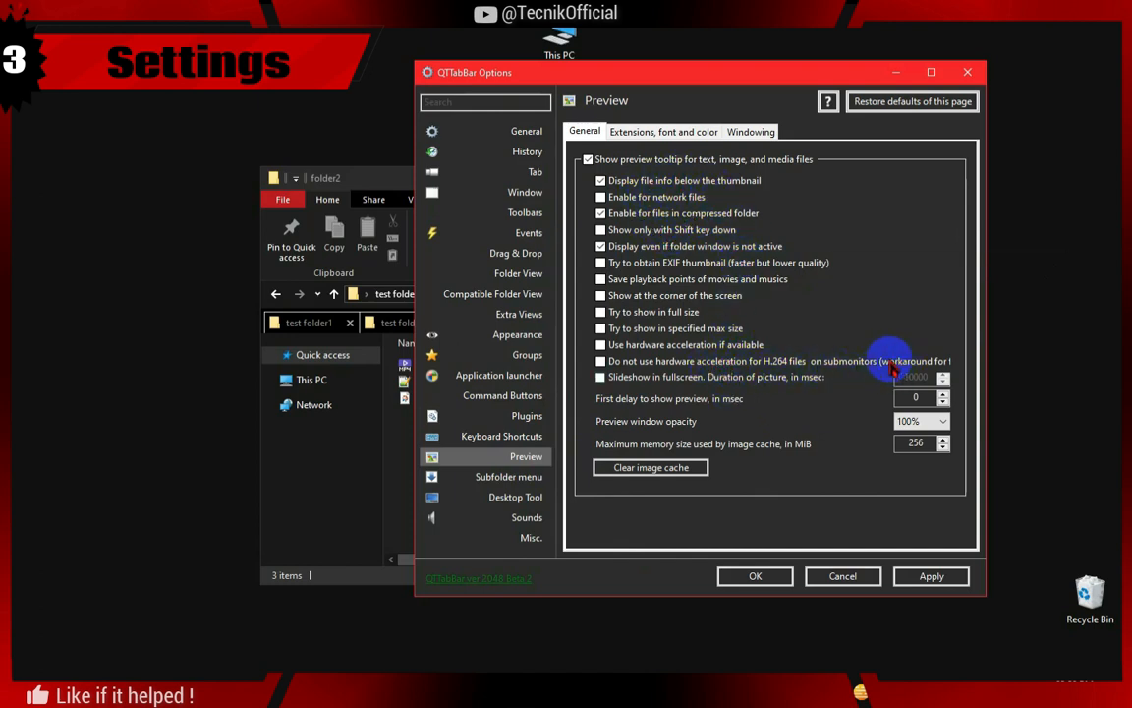
mouse_move(678, 393)
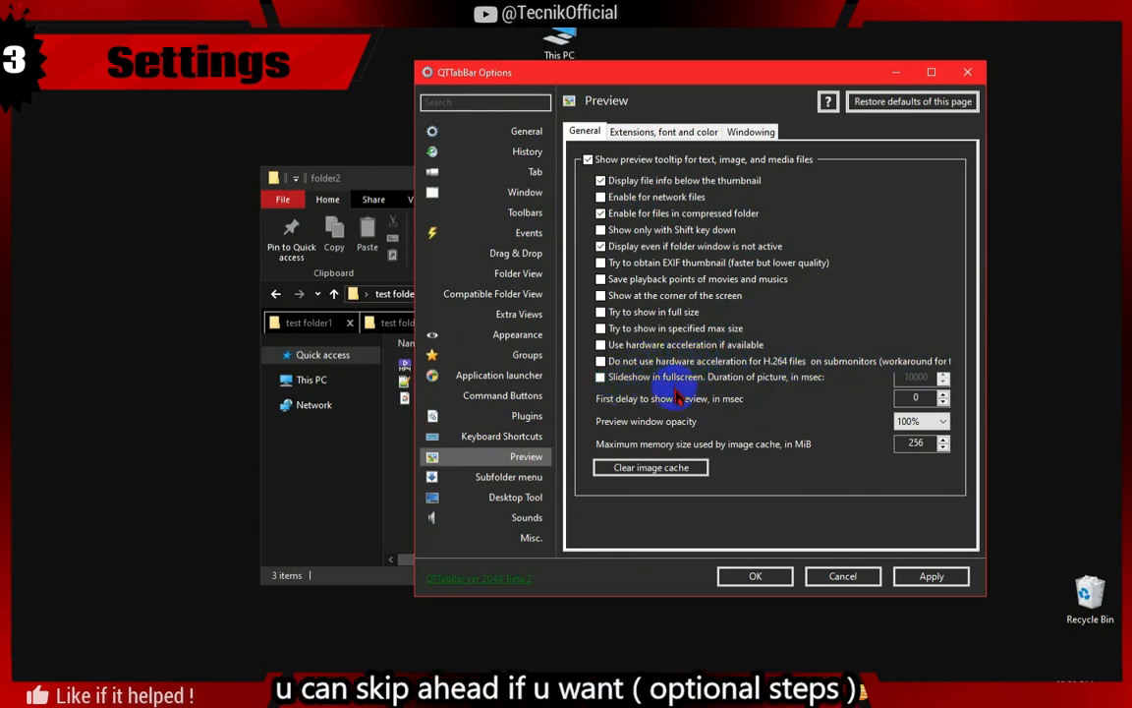
left_click(509, 477)
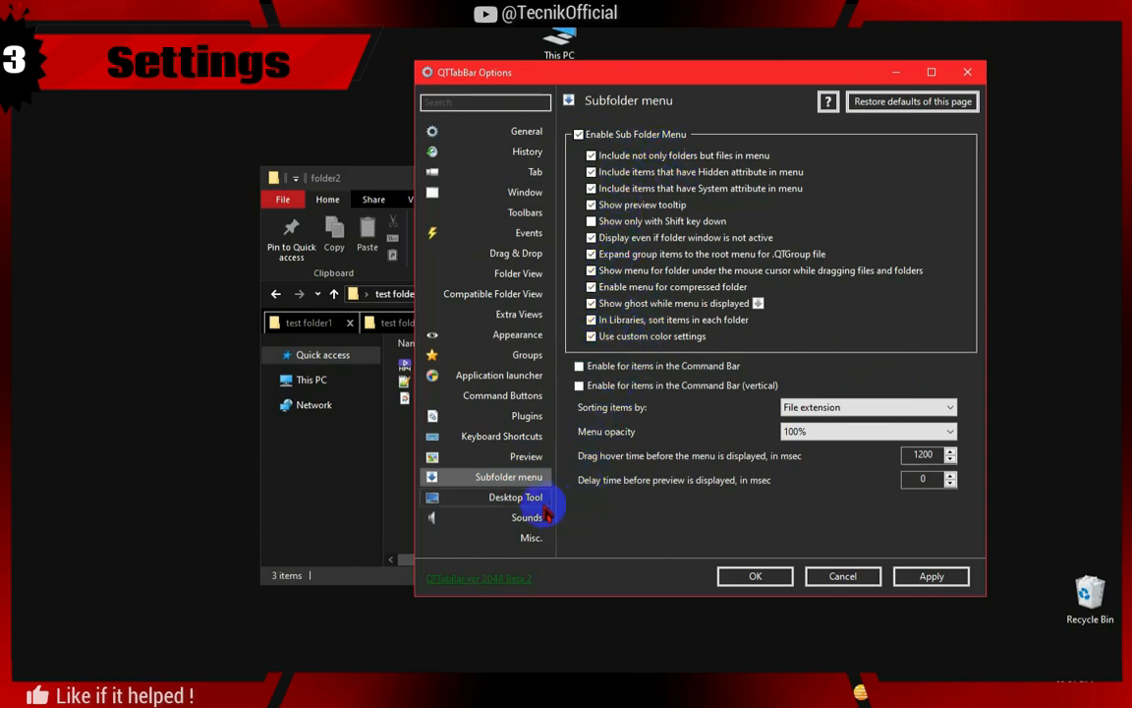
left_click(515, 497)
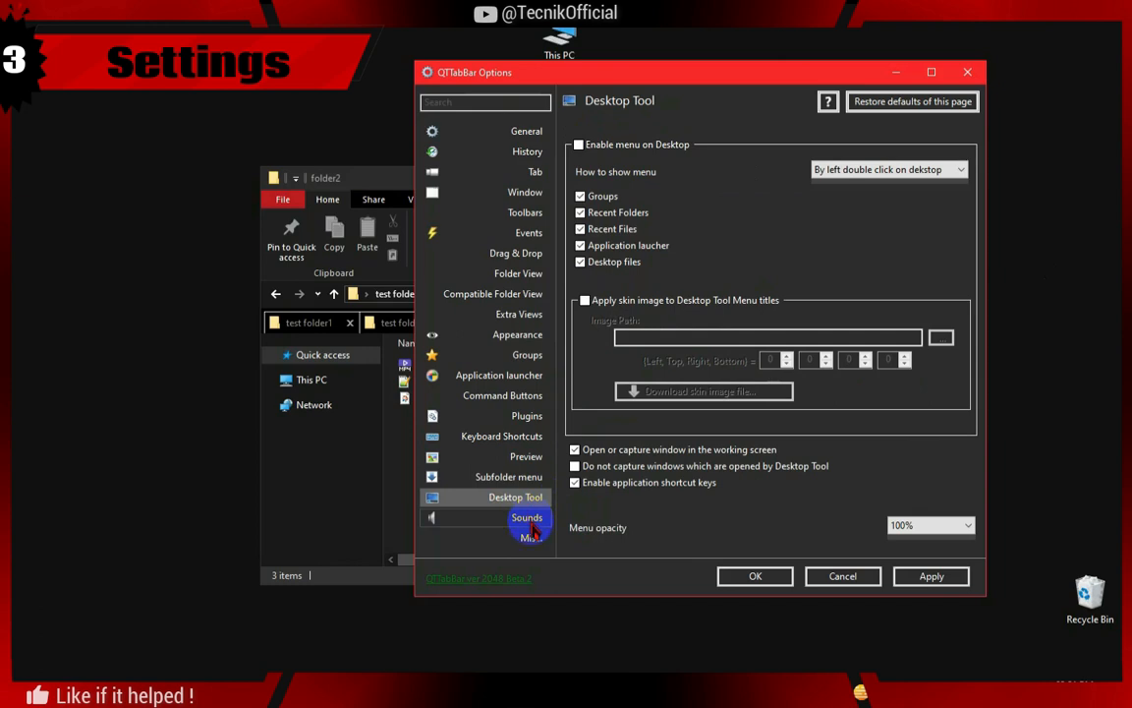
left_click(528, 517)
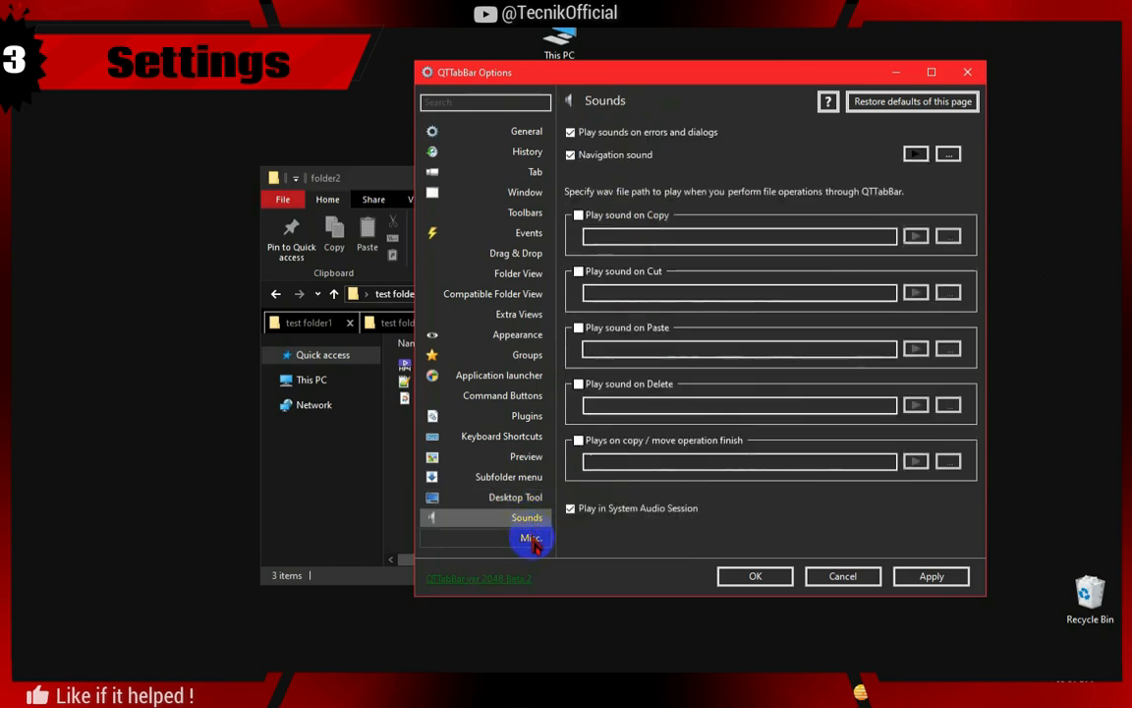
left_click(531, 538)
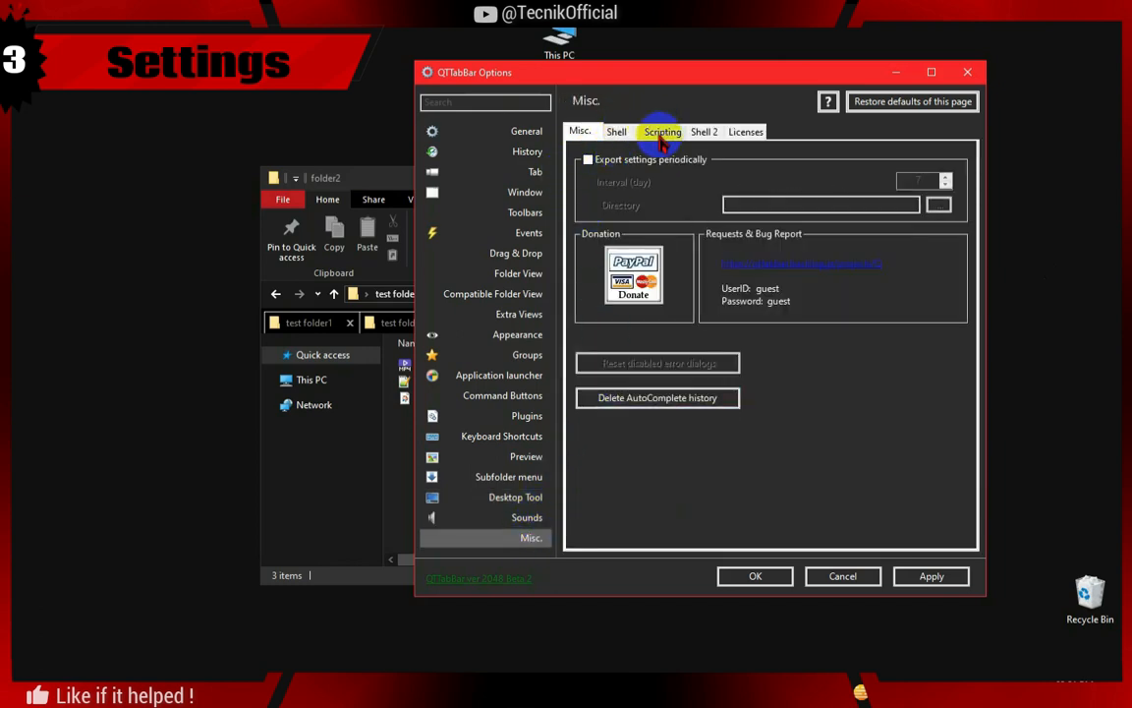
left_click(509, 476)
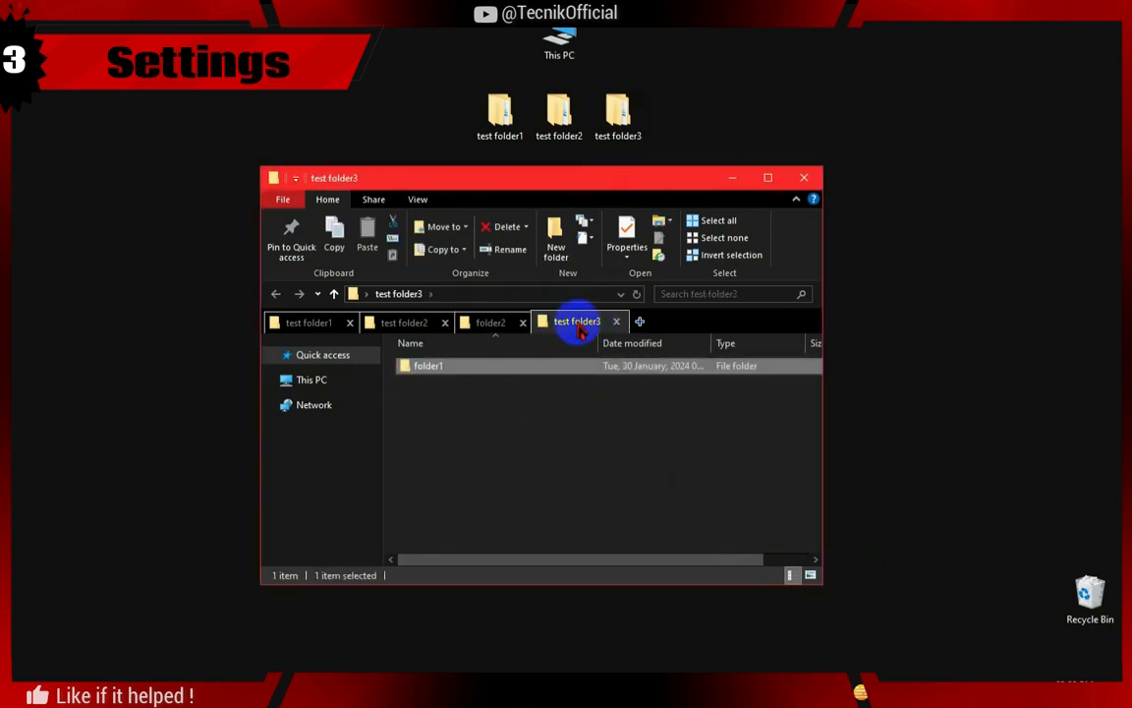
mouse_move(546, 604)
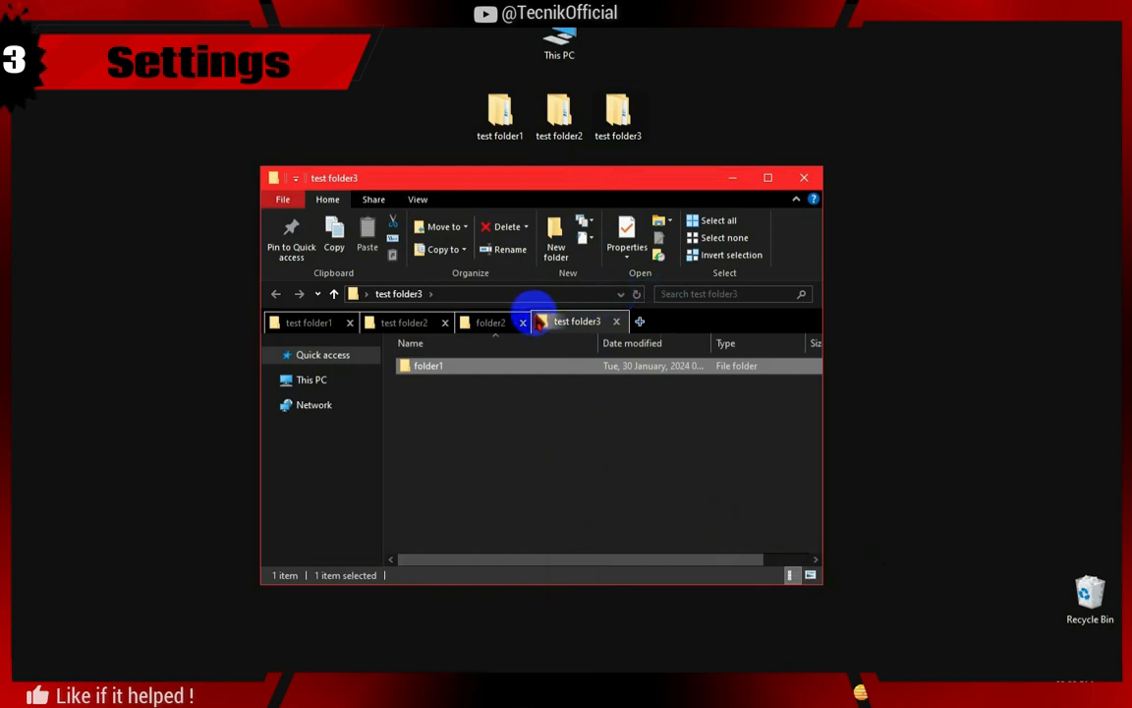
mouse_move(655, 487)
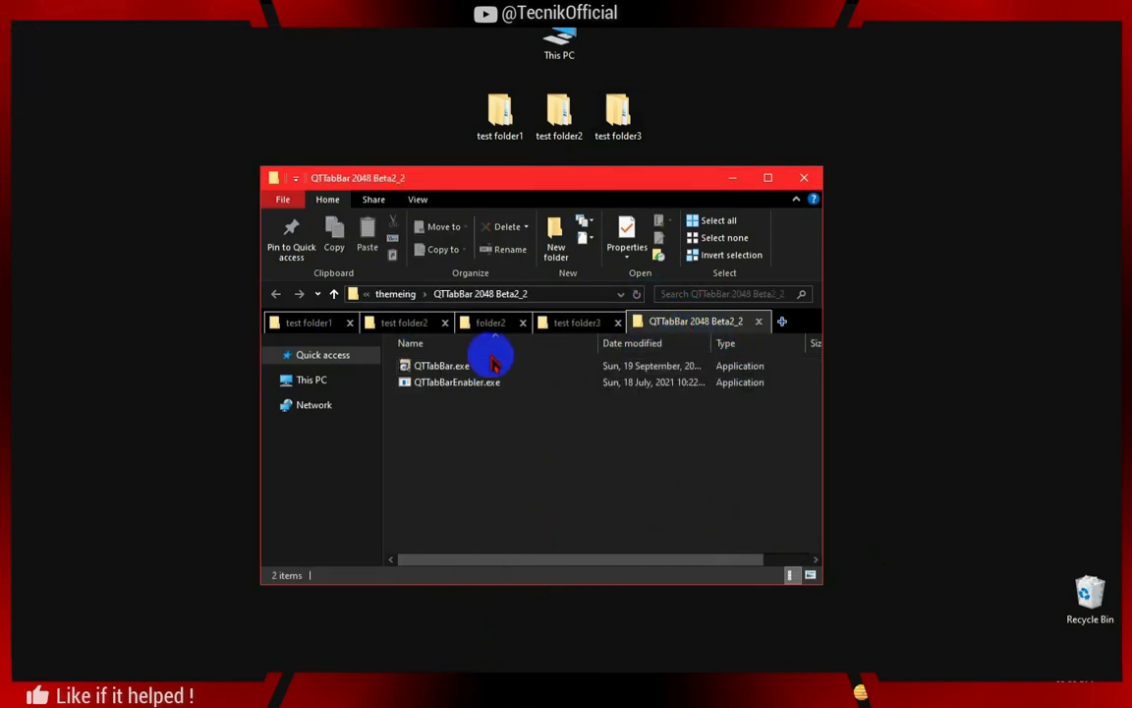
mouse_move(441, 365)
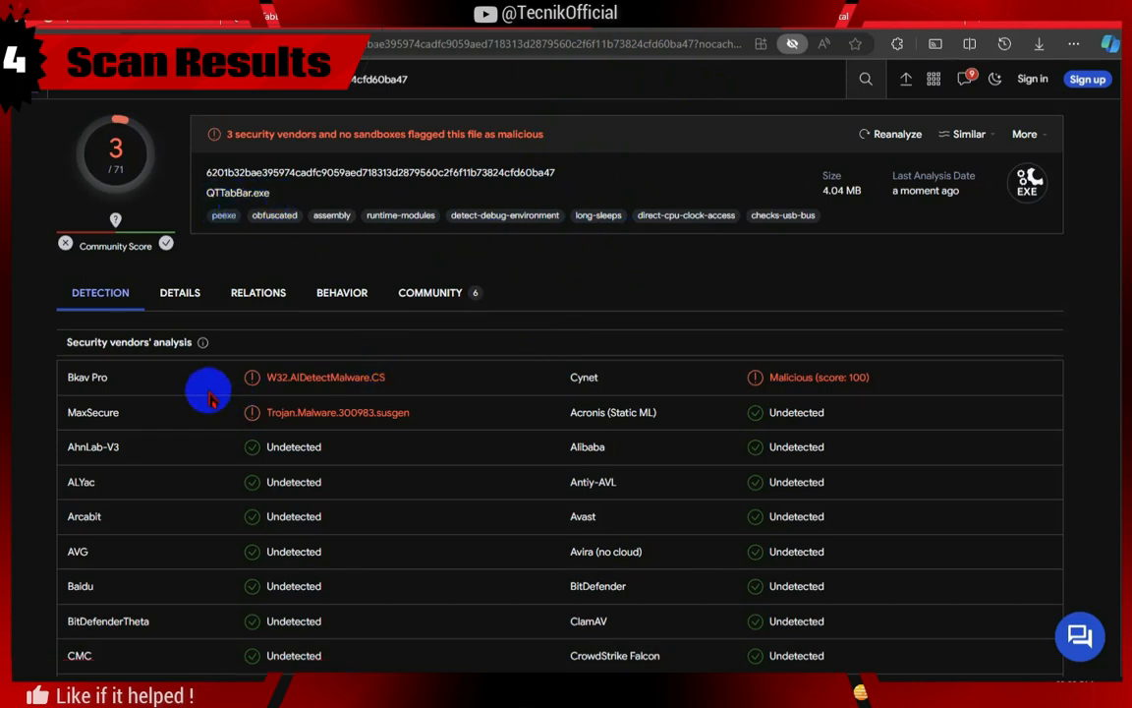
mouse_move(844, 411)
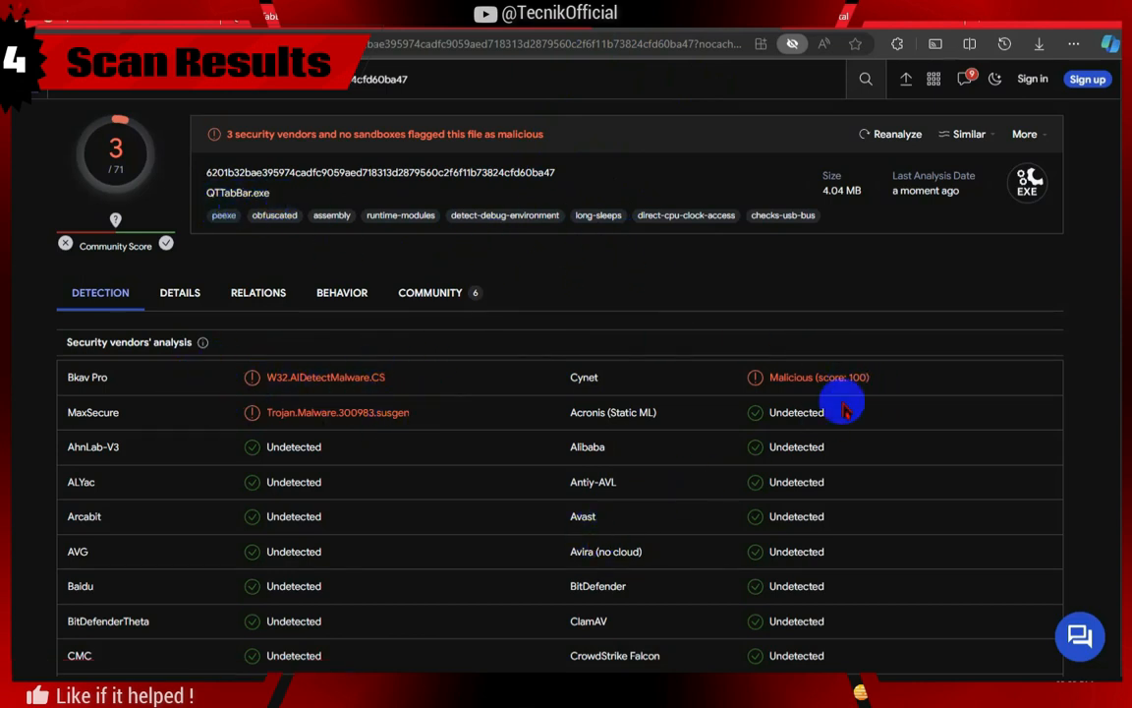
Scroll through VirusTotal's security vendor list for QTTabBar.exe's 3/71 detections
scroll("down", 3)
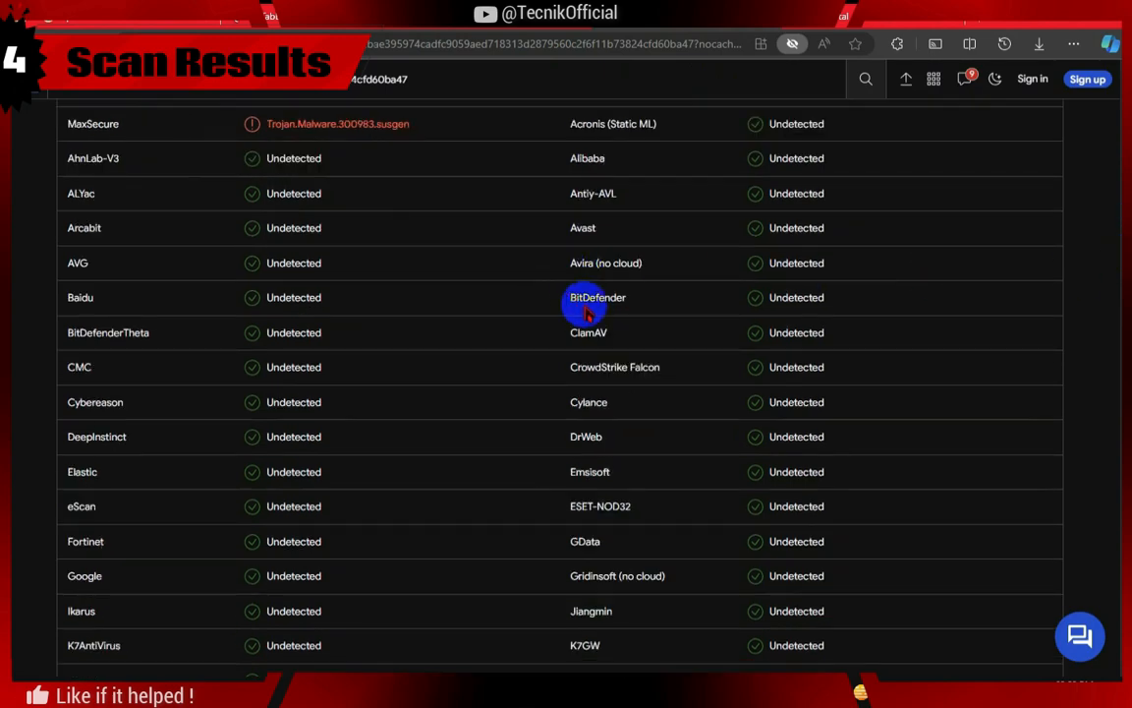
scroll("down", 3)
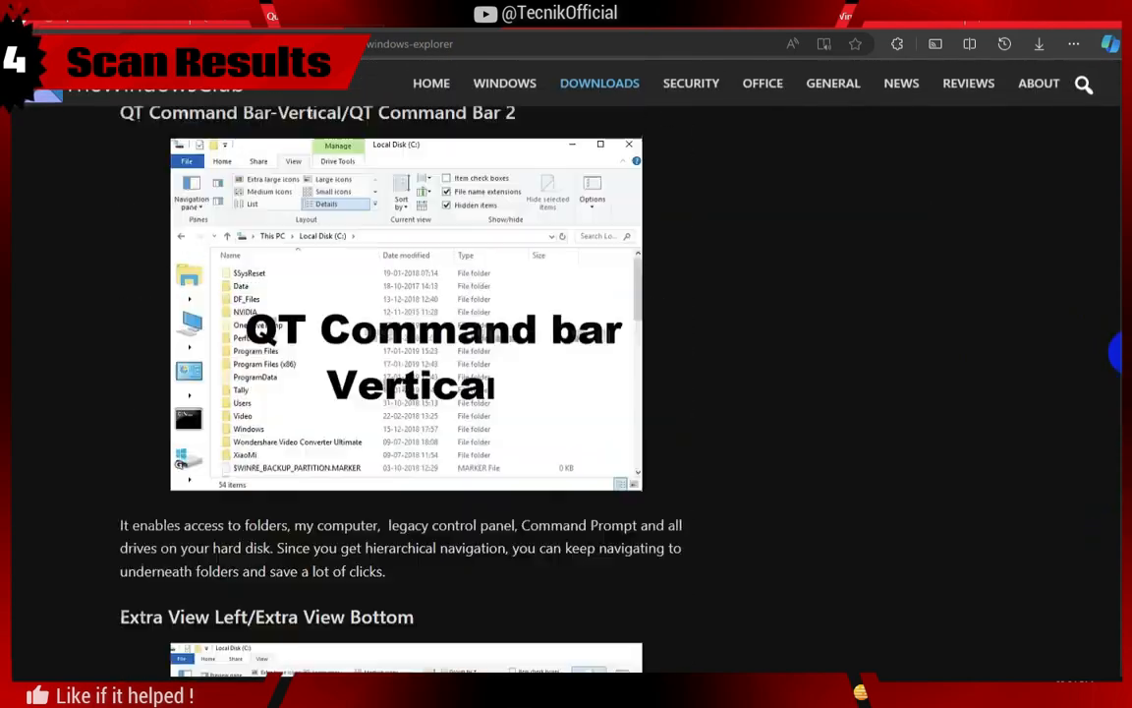
Scroll through the TheWindowsClub QTTabBar article's feature sections, including the QT Command Bar
scroll("up", 3)
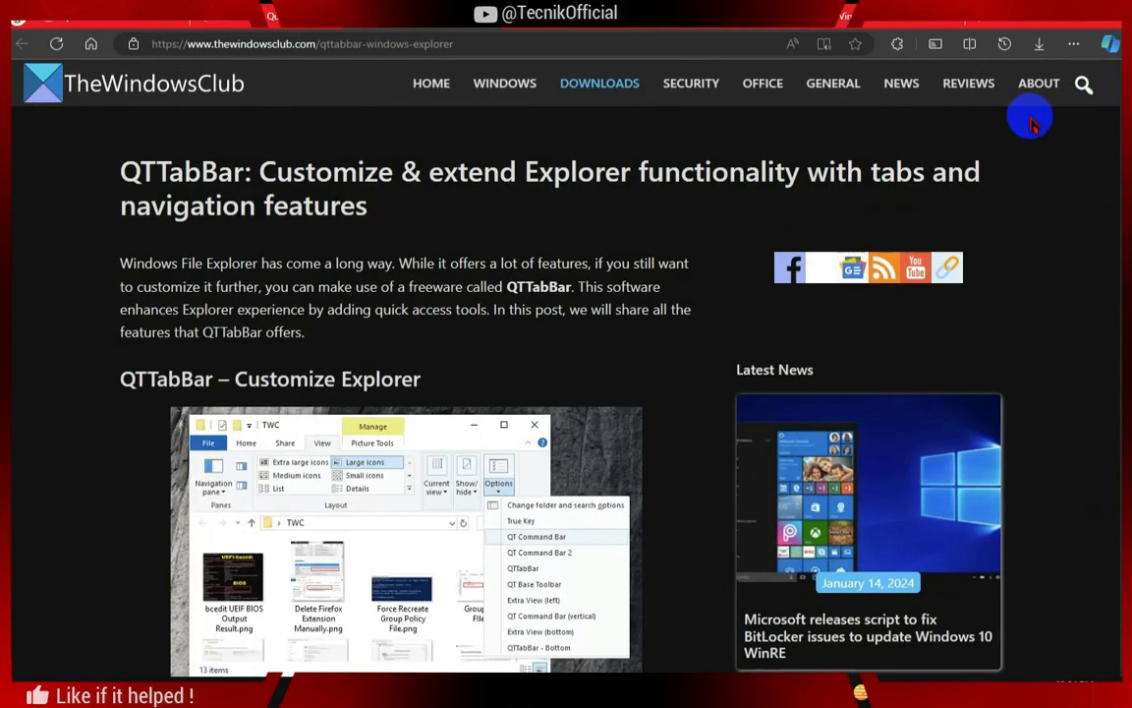
scroll("down", 3)
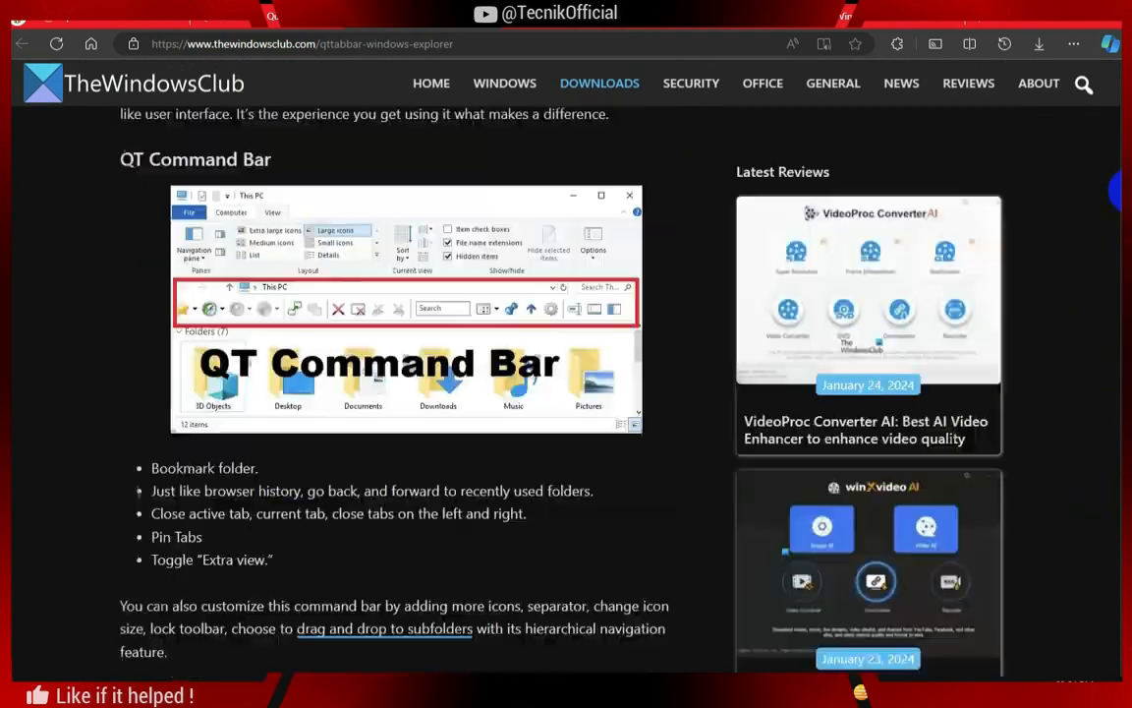
scroll("up", 3)
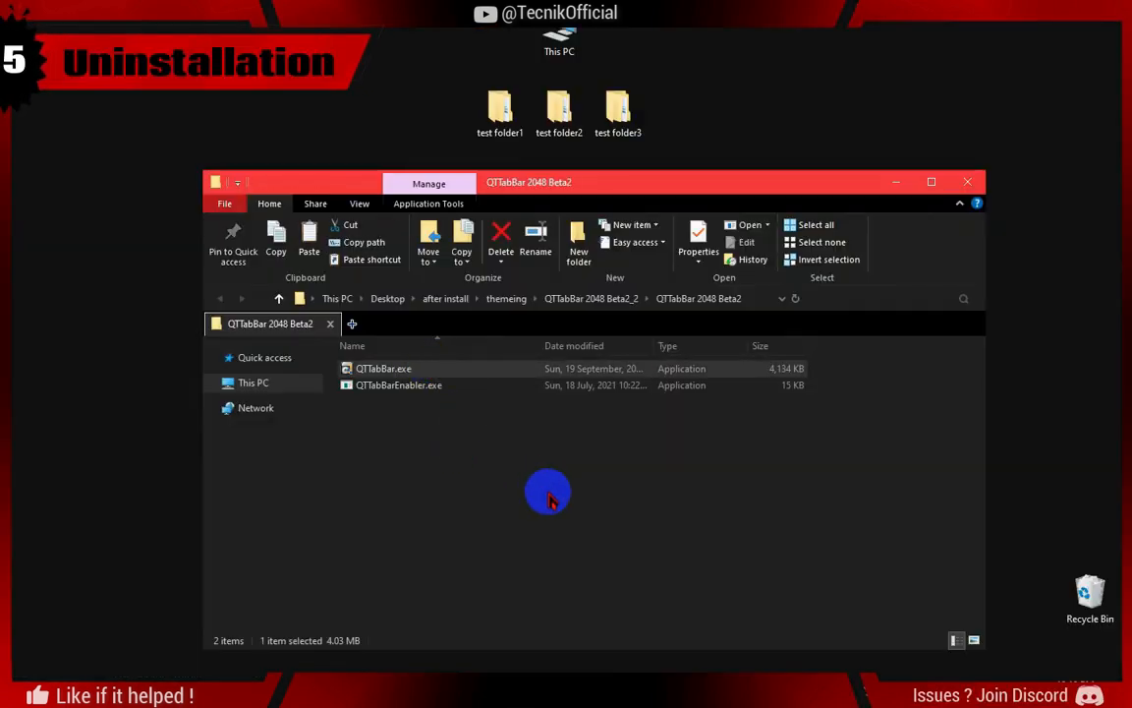
Launch QTTabBar.exe from the QTTabBar 2048 Beta2 folder to start uninstalling
double_click(383, 368)
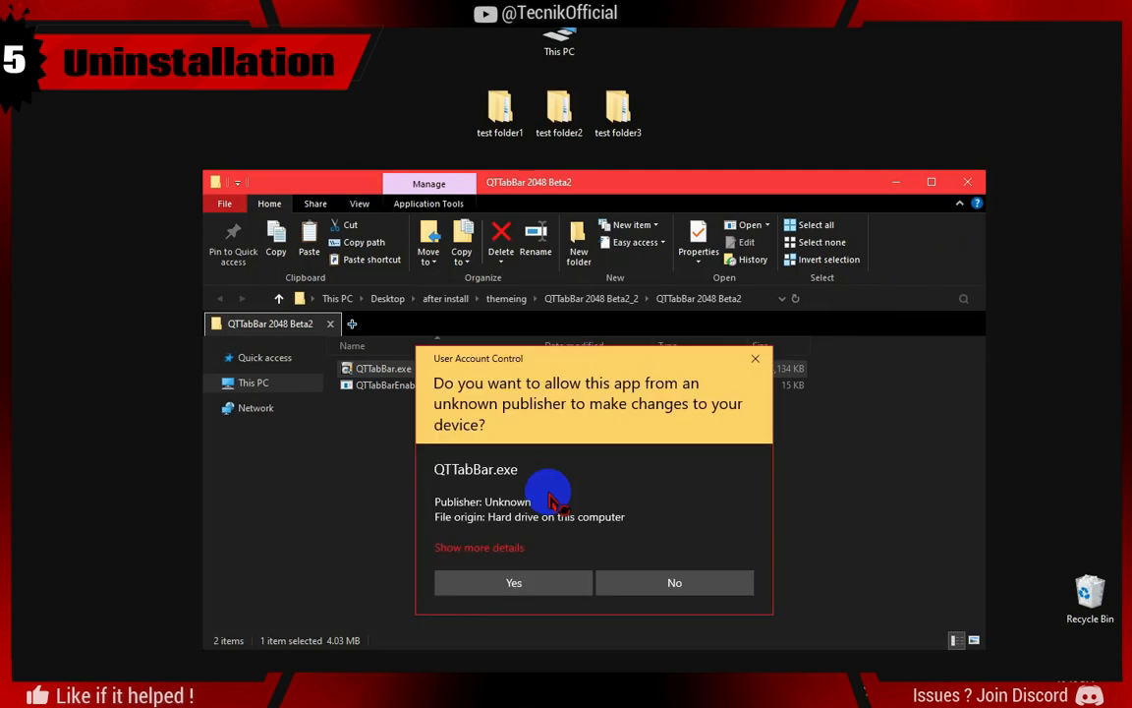